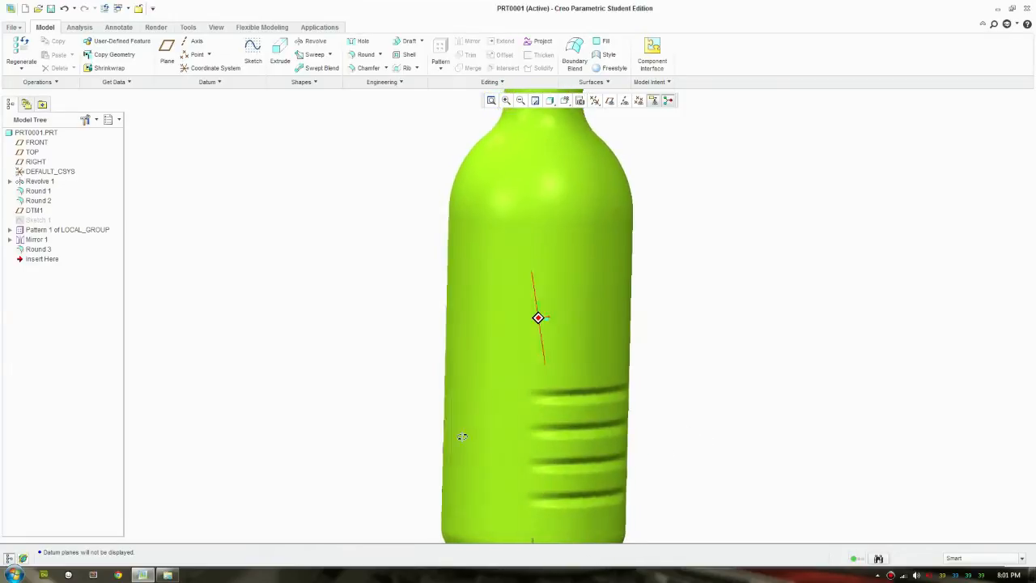
Inspect the finished bottle's grooves, then start a new part file
{"action": "left_click_drag", "start_coordinate": [537, 317], "coordinate": [501, 440]}
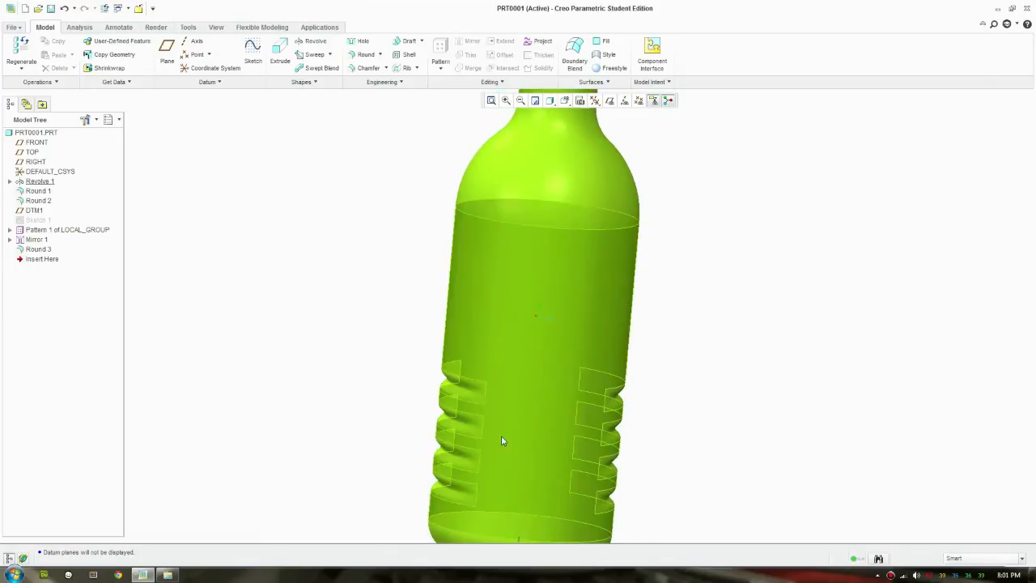
{"action": "left_click", "coordinate": [26, 8]}
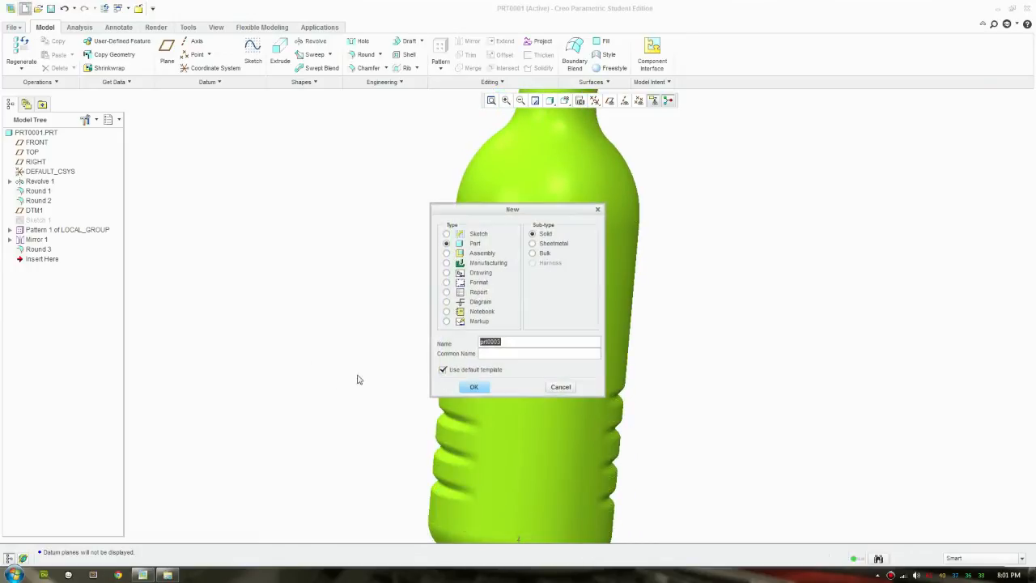
Create the empty part, show datum planes and begin a Revolve on the FRONT plane
{"action": "left_click", "coordinate": [472, 386]}
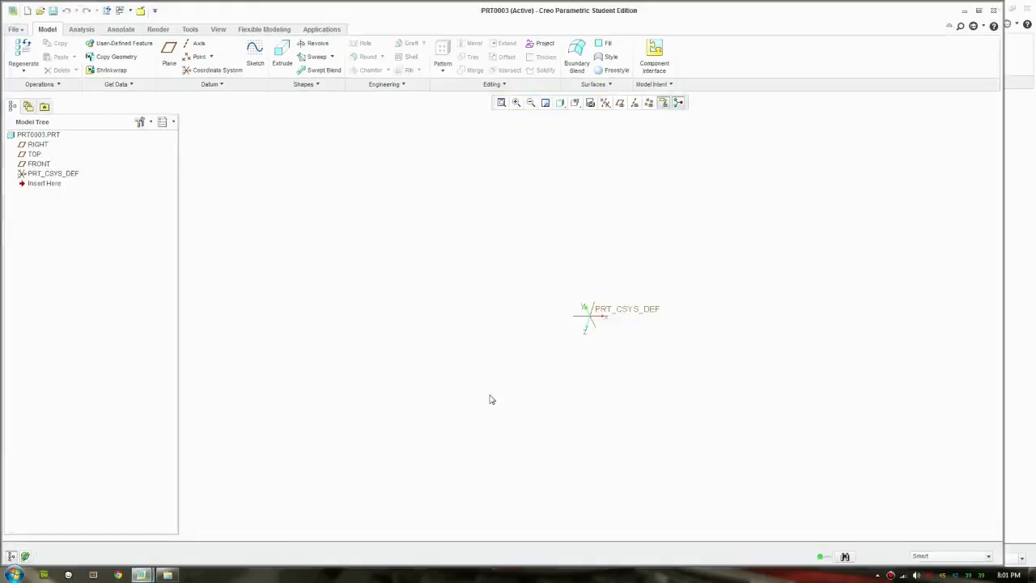
{"action": "left_click", "coordinate": [620, 102]}
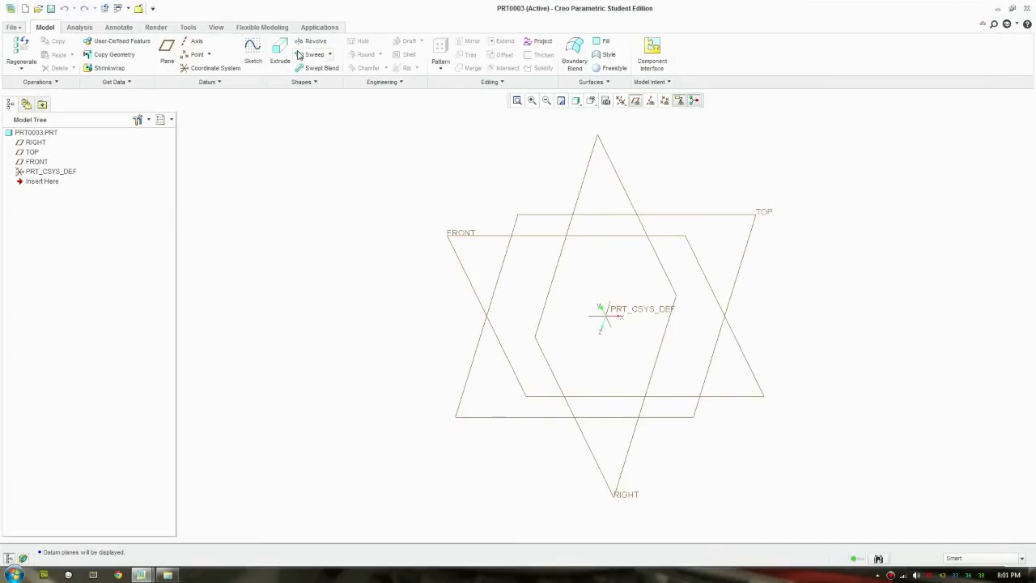
{"action": "left_click", "coordinate": [314, 41]}
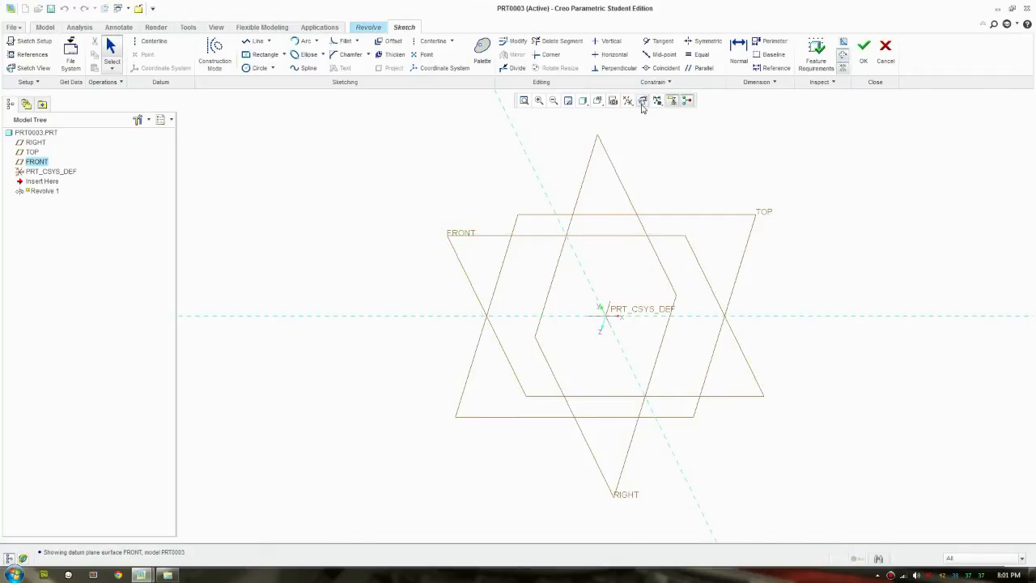
Sketch the half-profile with centreline, dimensioned 160 tall and 15 at the neck, and finish it
{"action": "left_click", "coordinate": [643, 100]}
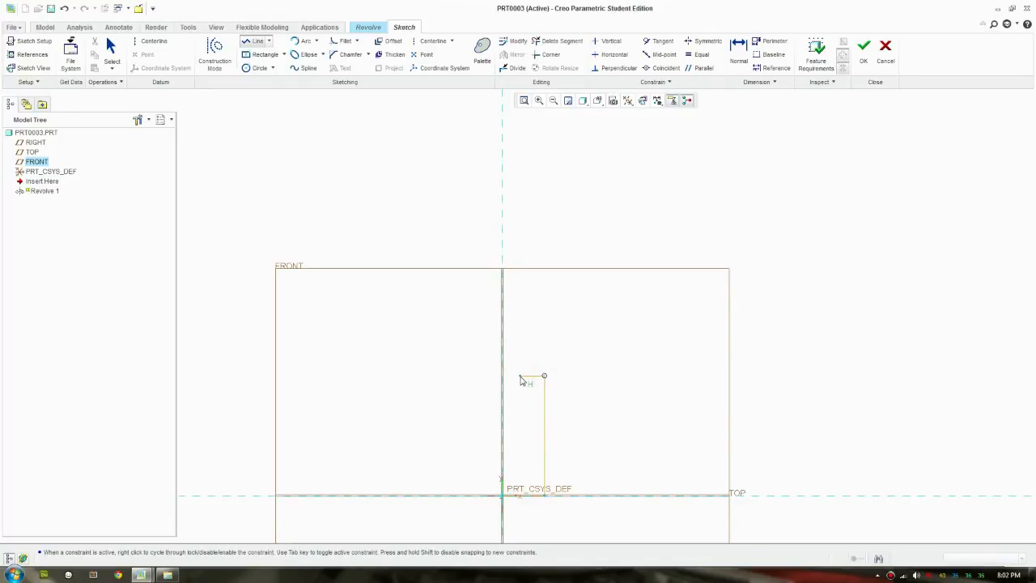
{"action": "left_click", "coordinate": [518, 350]}
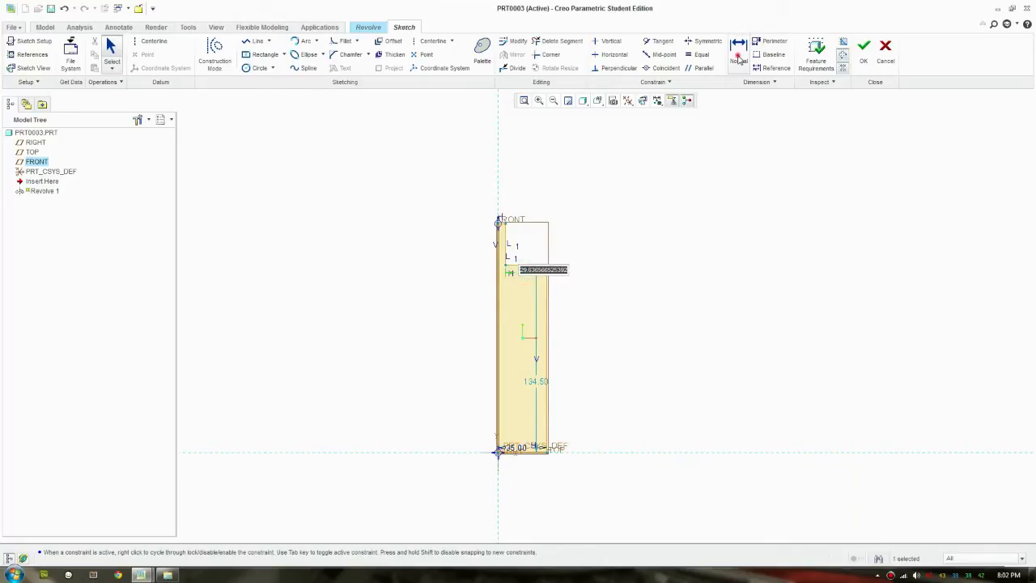
{"action": "left_click", "coordinate": [498, 239]}
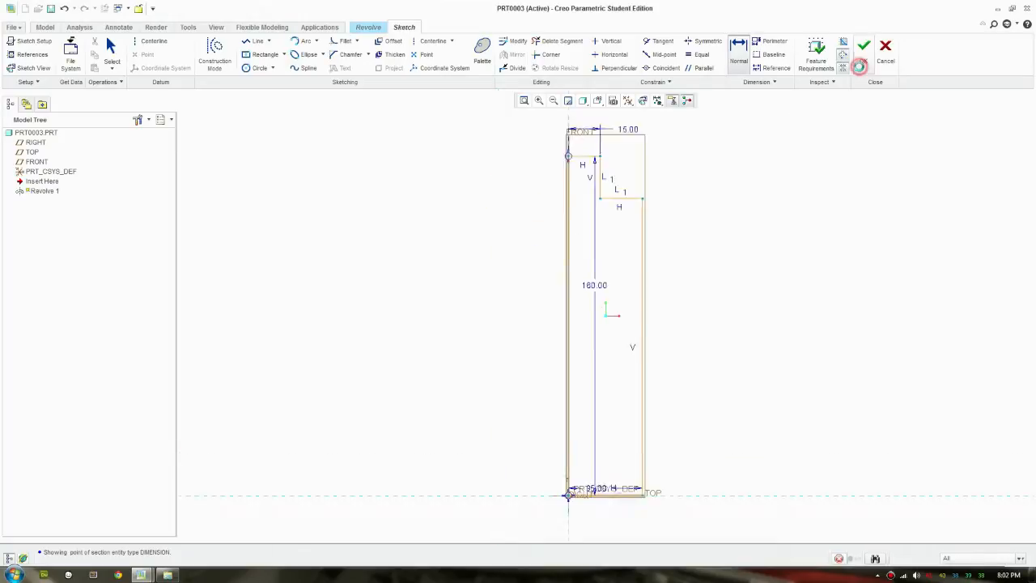
{"action": "left_click", "coordinate": [864, 45]}
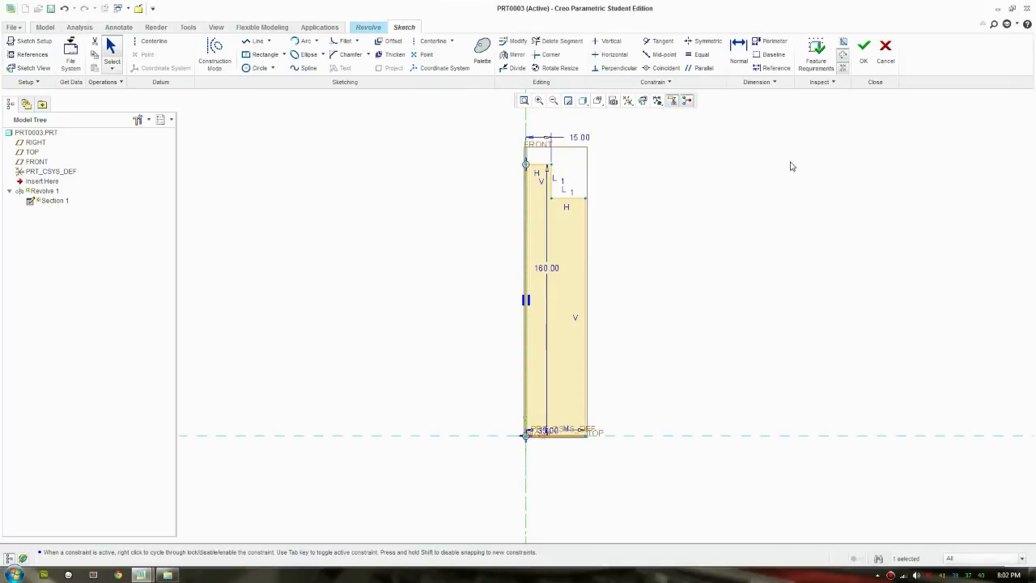
{"action": "left_click", "coordinate": [863, 46]}
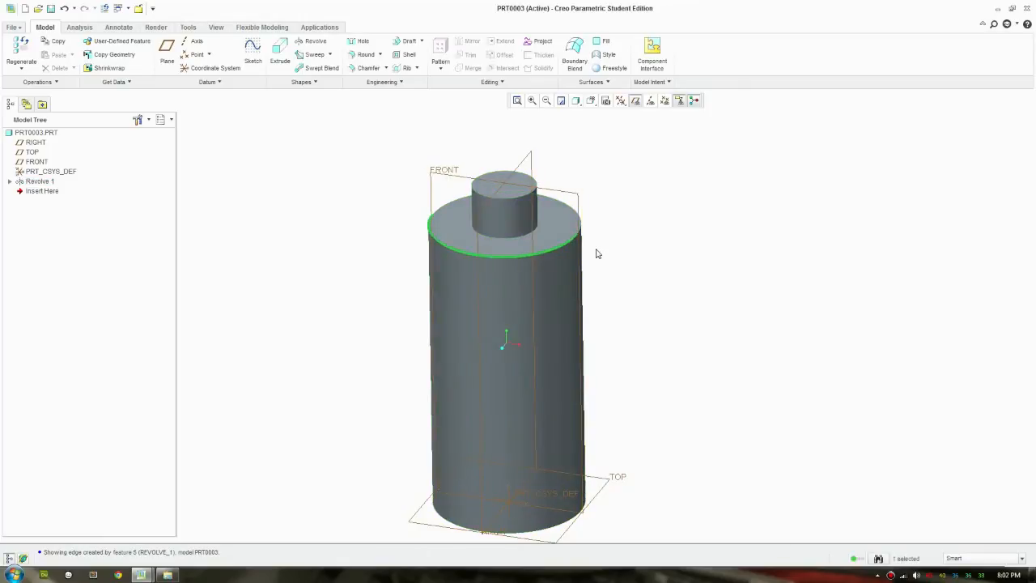
Round the bottle's shoulder edge via the shortcut menu and accept it
{"action": "right_click", "coordinate": [597, 252]}
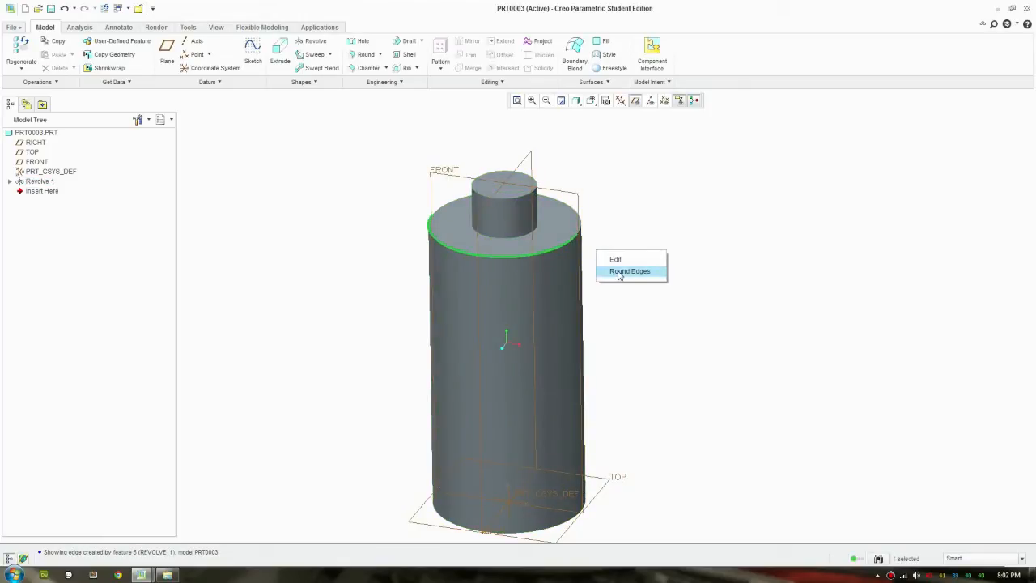
{"action": "left_click", "coordinate": [615, 259]}
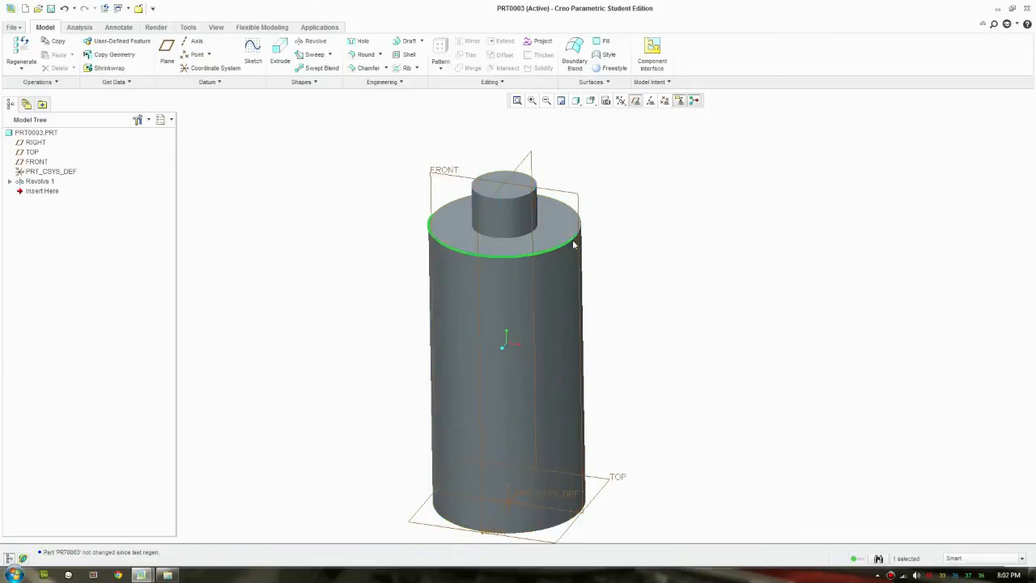
{"action": "right_click", "coordinate": [573, 245]}
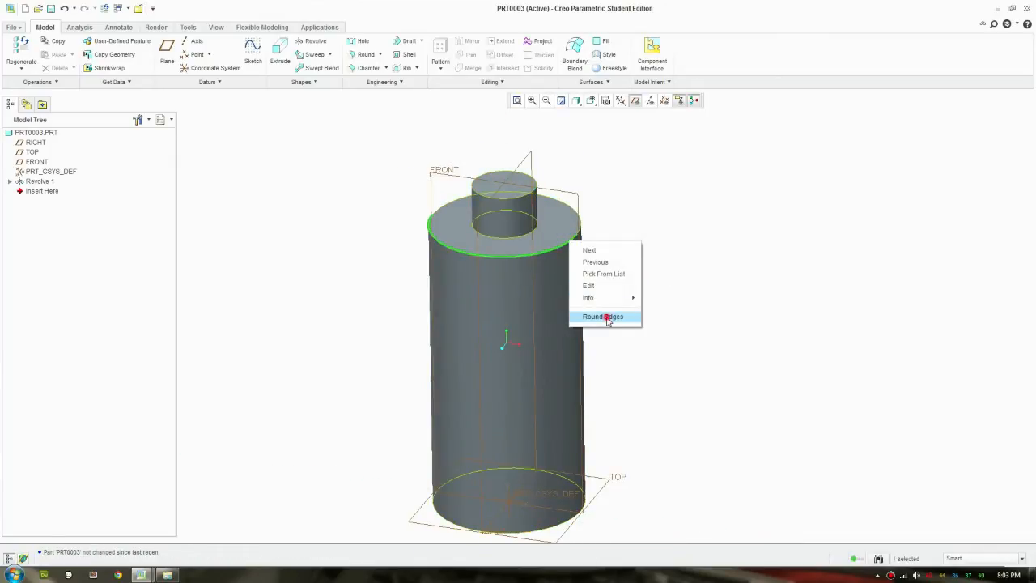
{"action": "left_click", "coordinate": [601, 315]}
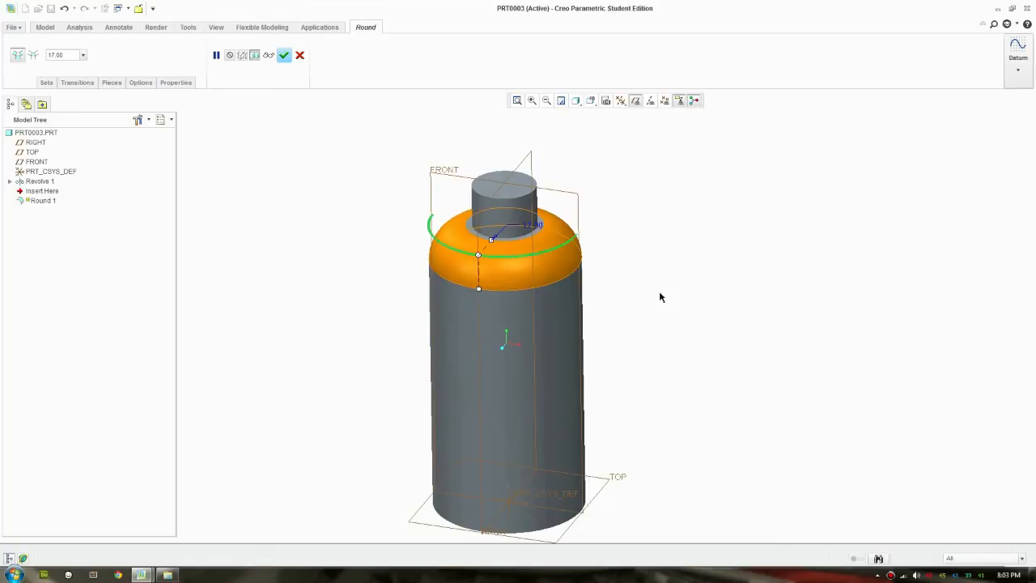
{"action": "left_click", "coordinate": [285, 55]}
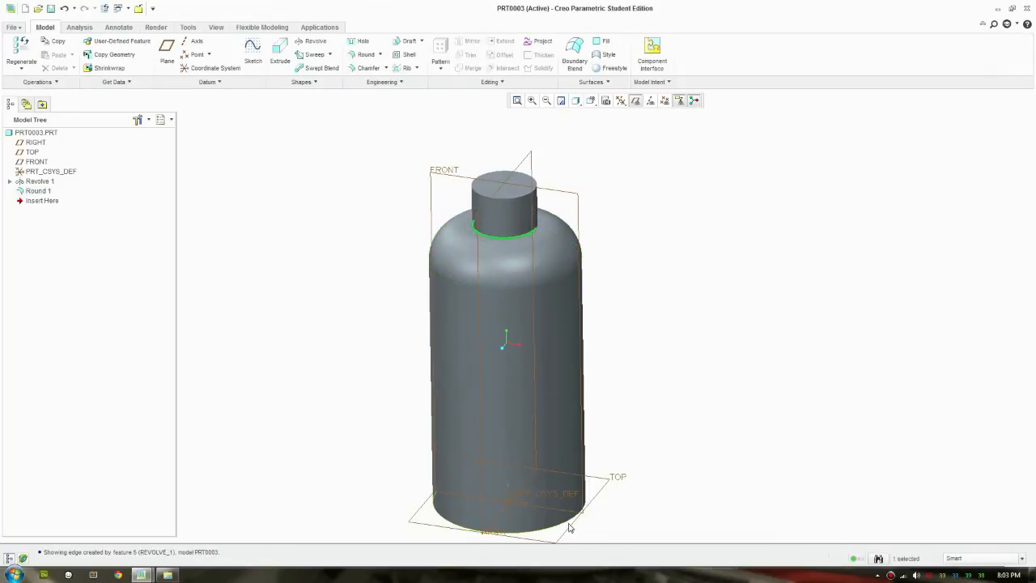
Round the bottle's base edge the same way and accept it
{"action": "right_click", "coordinate": [570, 527]}
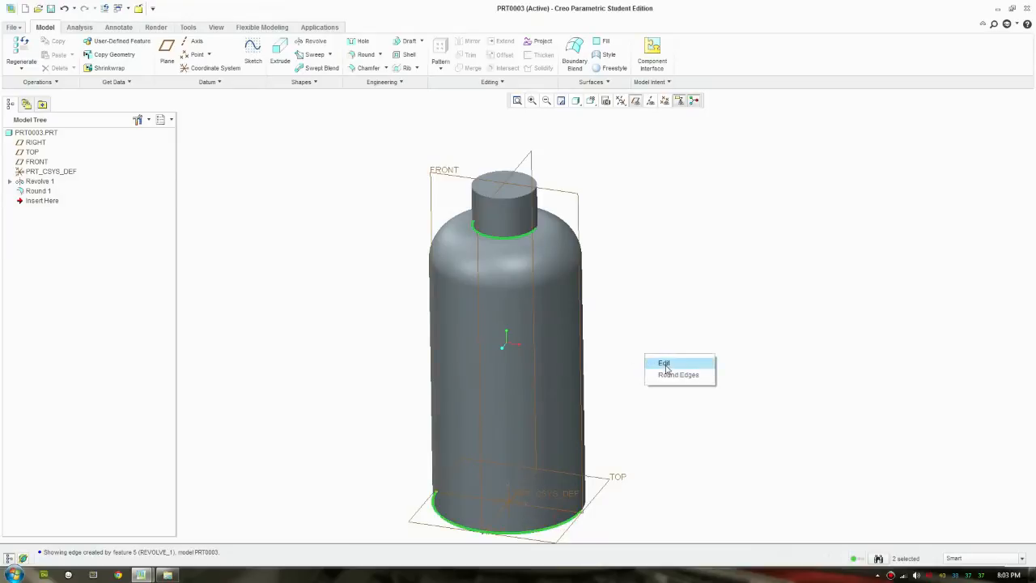
{"action": "left_click", "coordinate": [664, 363]}
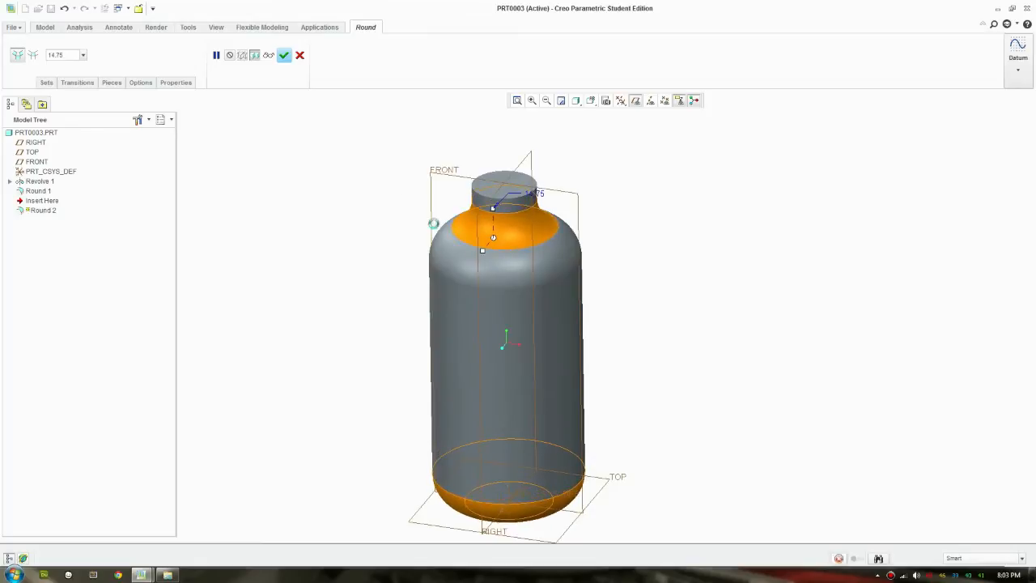
{"action": "left_click", "coordinate": [285, 55]}
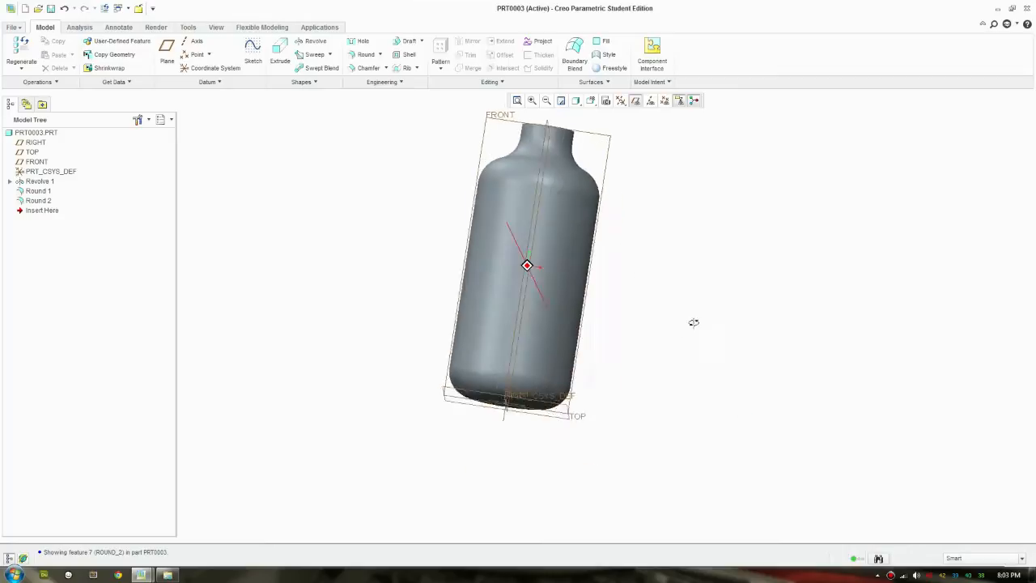
View from the front and create a datum plane offset 27 from FRONT
{"action": "left_click", "coordinate": [595, 101]}
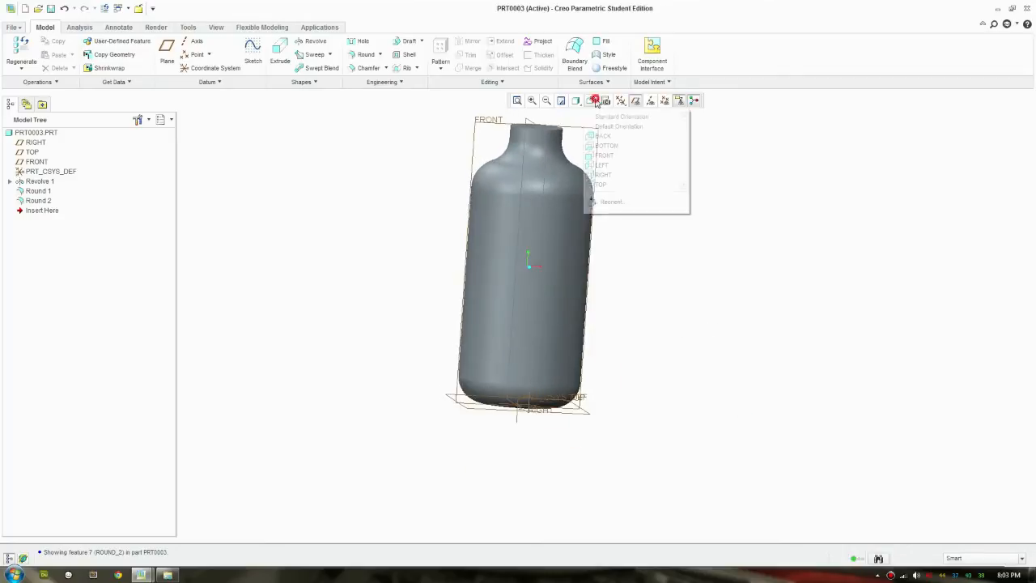
{"action": "left_click", "coordinate": [604, 156]}
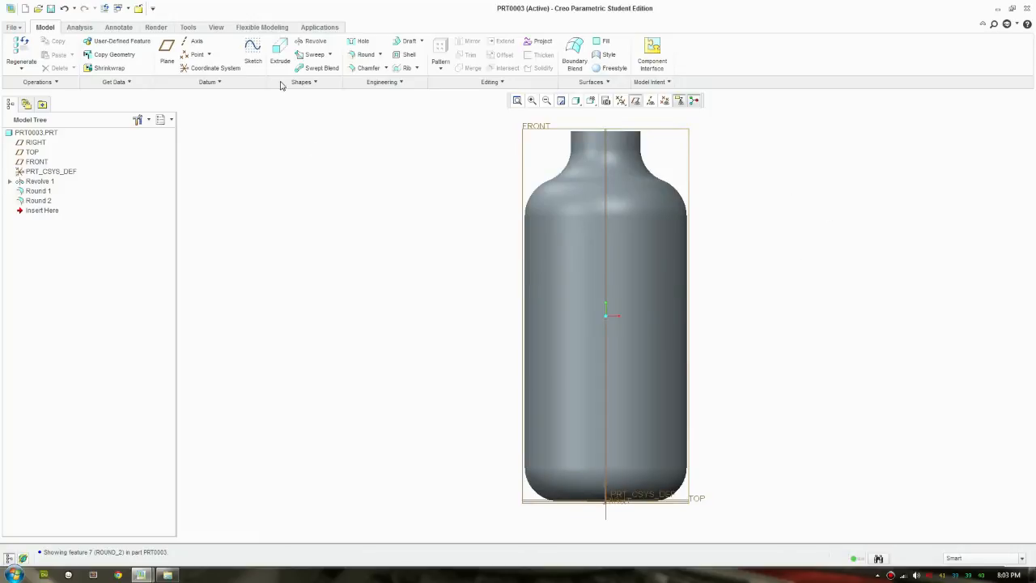
{"action": "mouse_move", "coordinate": [278, 51]}
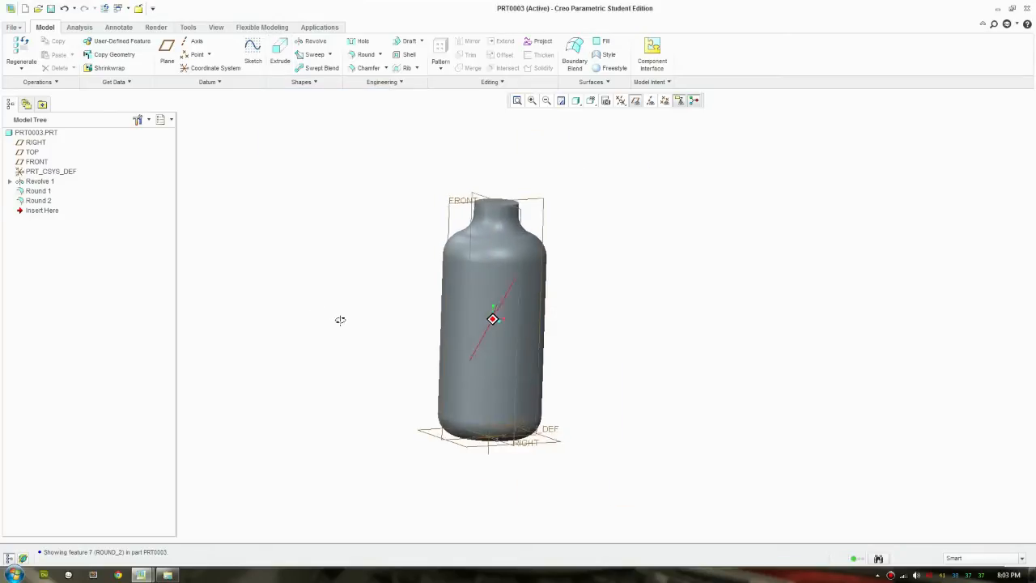
{"action": "left_click", "coordinate": [166, 49]}
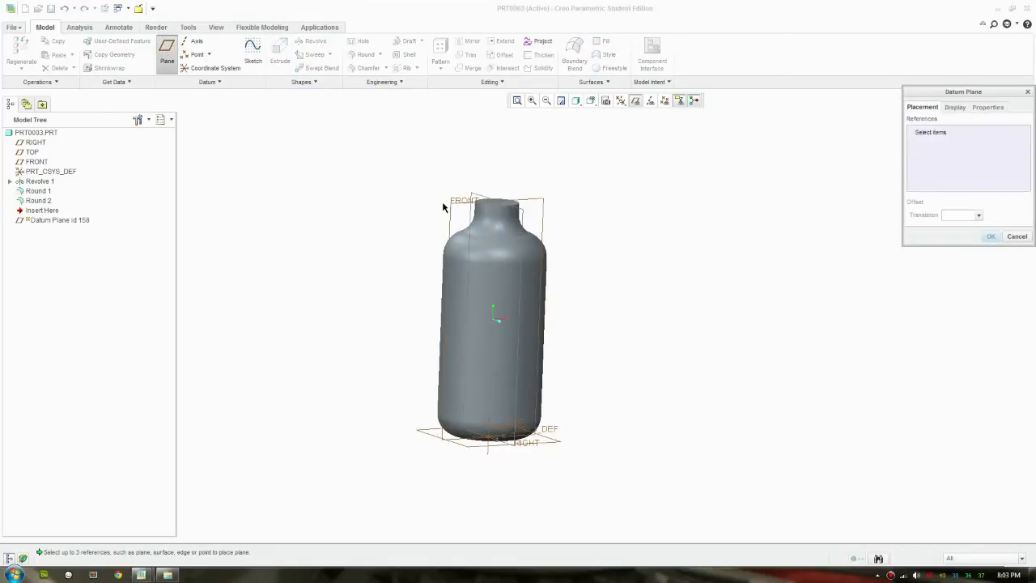
{"action": "left_click", "coordinate": [35, 162]}
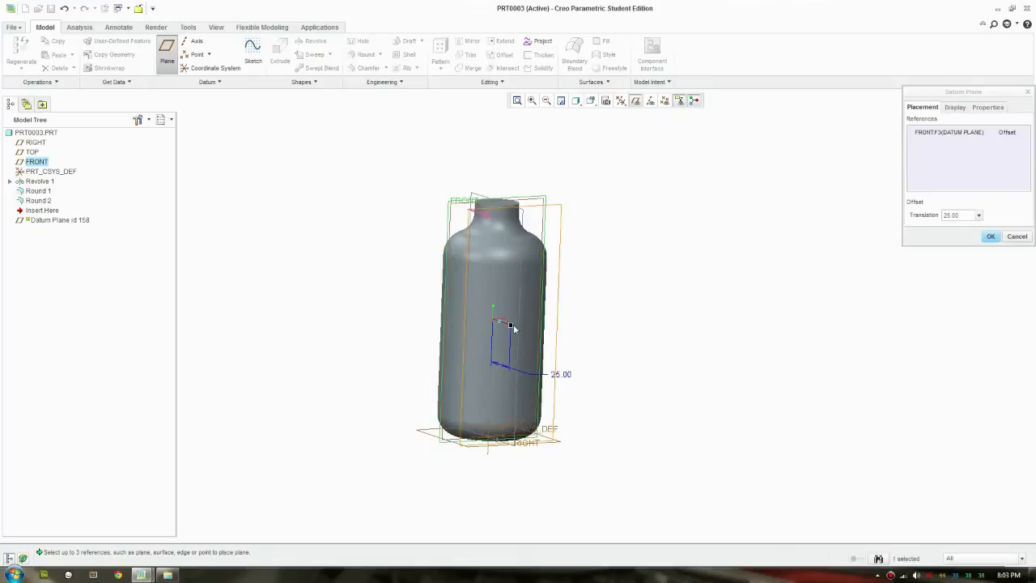
{"action": "left_click_drag", "start_coordinate": [510, 327], "coordinate": [582, 349]}
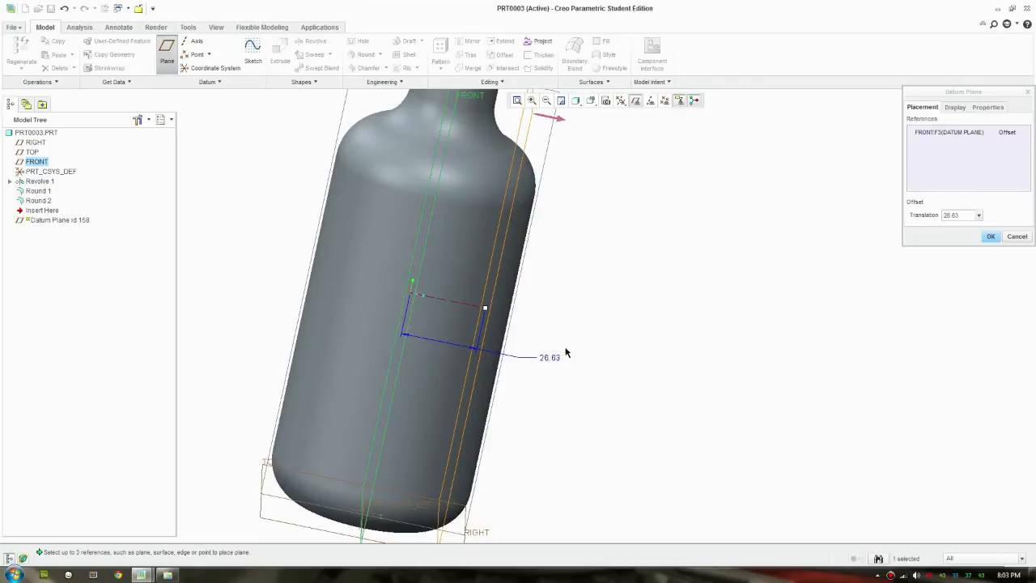
{"action": "double_click", "coordinate": [550, 357]}
{"action": "type", "text": "27"}
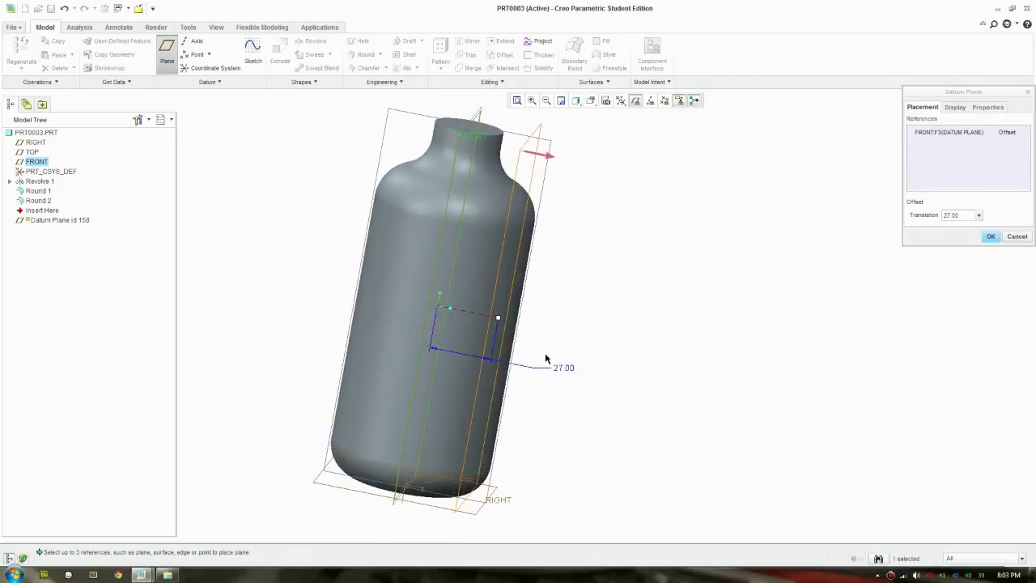
{"action": "left_click", "coordinate": [990, 236]}
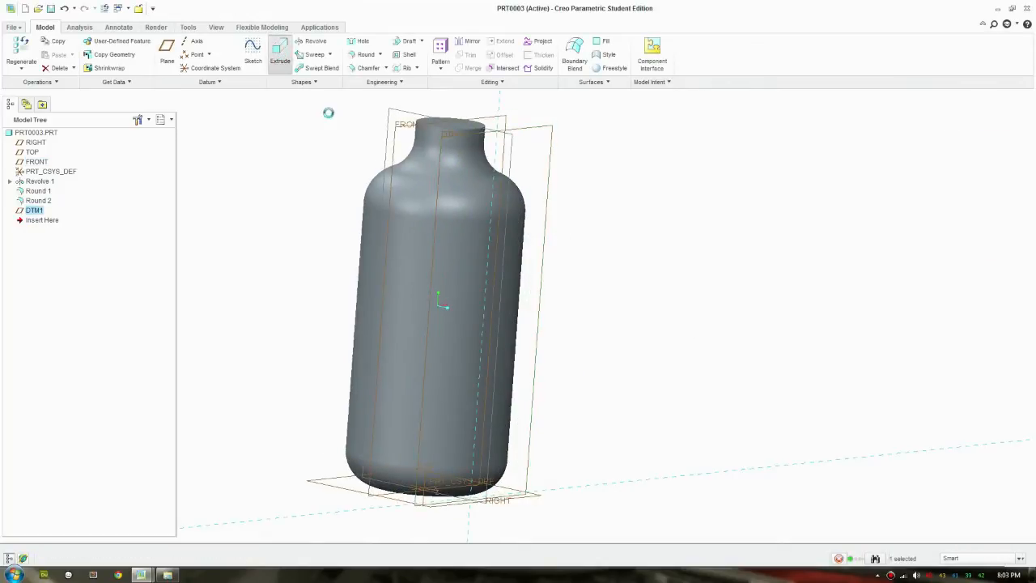
Extrude a small dimensioned rectangle on the offset plane as a material-removing notch near the base
{"action": "left_click", "coordinate": [278, 55]}
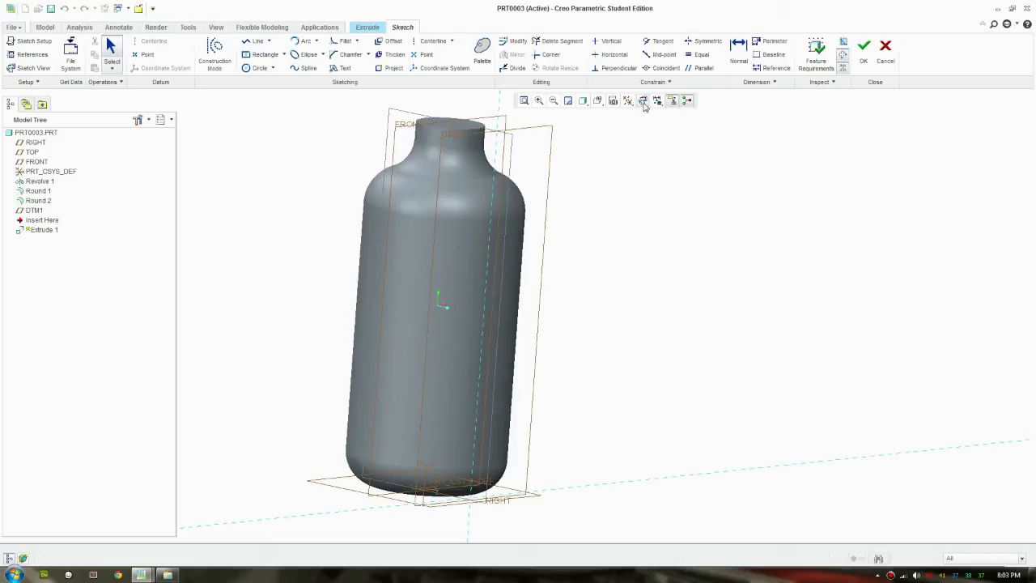
{"action": "mouse_move", "coordinate": [644, 101]}
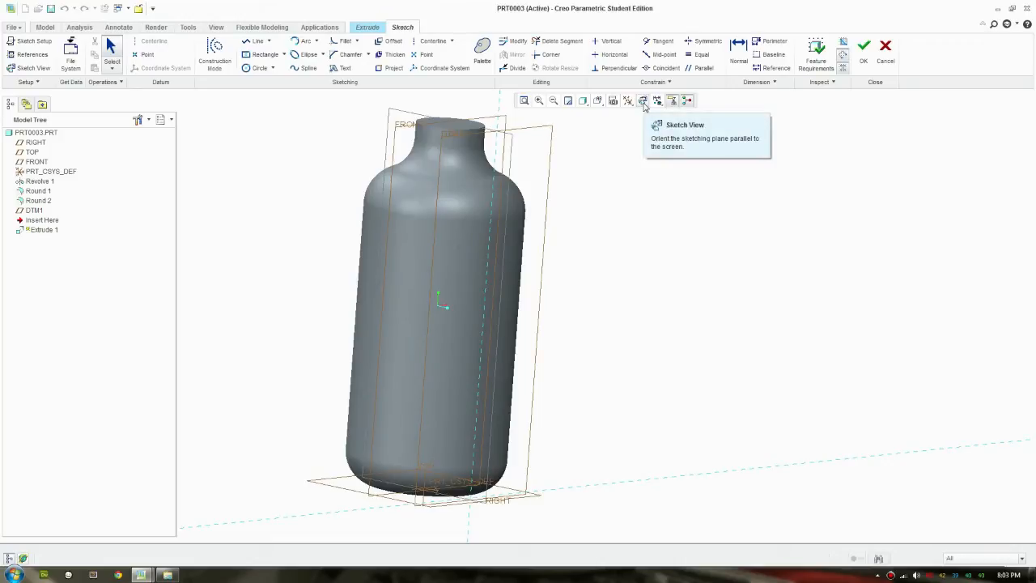
{"action": "left_click", "coordinate": [642, 101]}
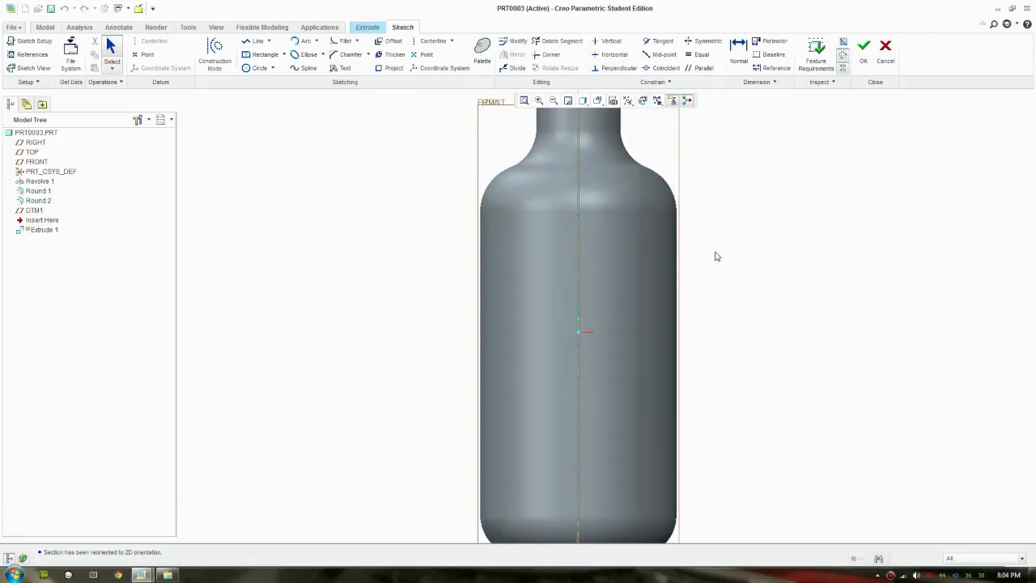
{"action": "left_click", "coordinate": [265, 55]}
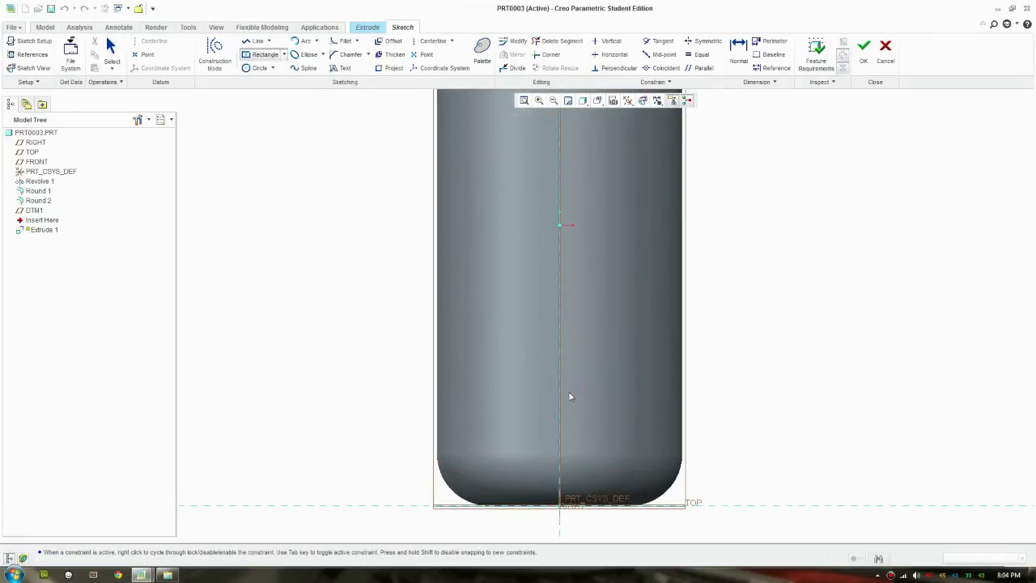
{"action": "left_click", "coordinate": [276, 55]}
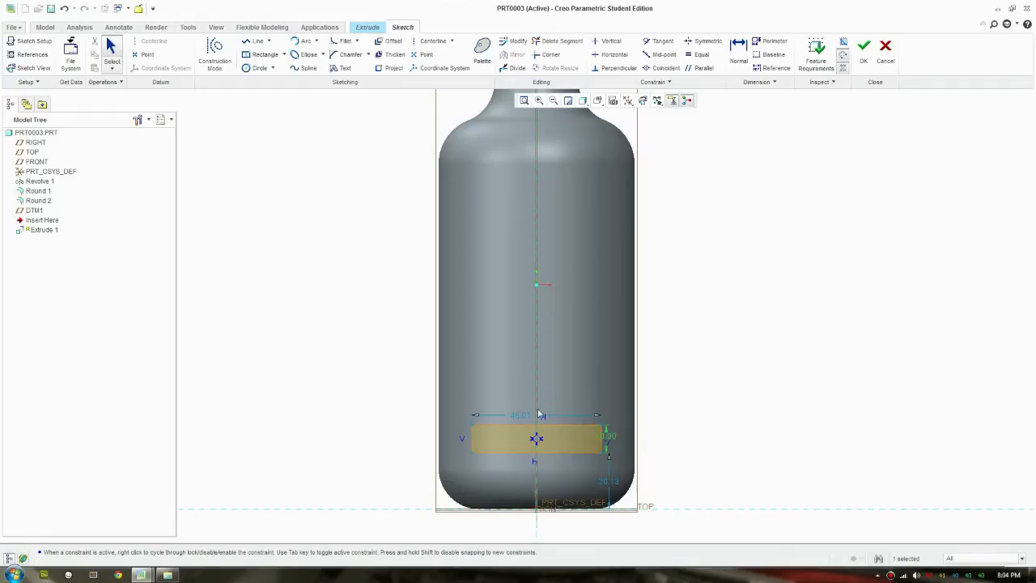
{"action": "double_click", "coordinate": [531, 415]}
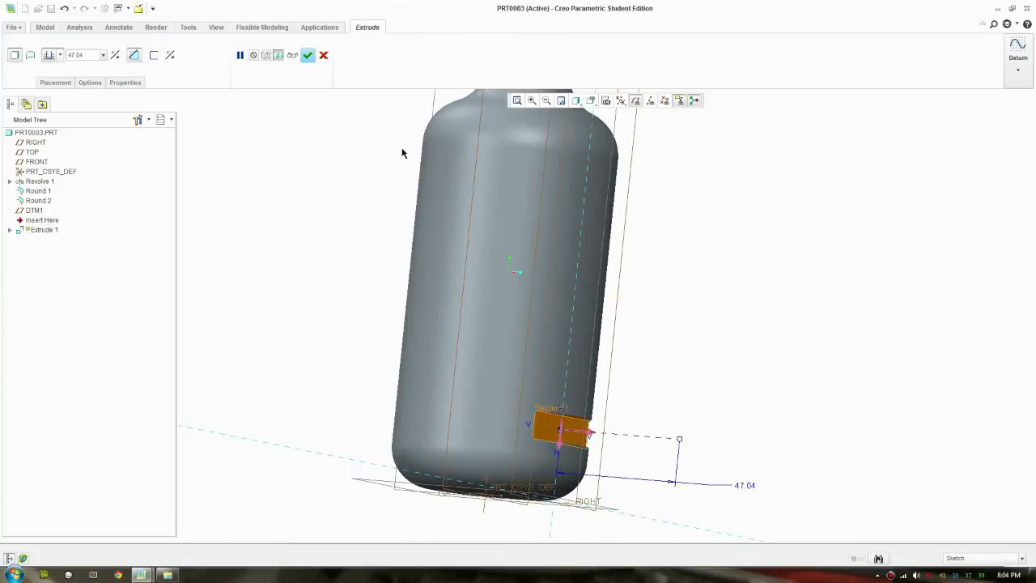
{"action": "left_click", "coordinate": [307, 55]}
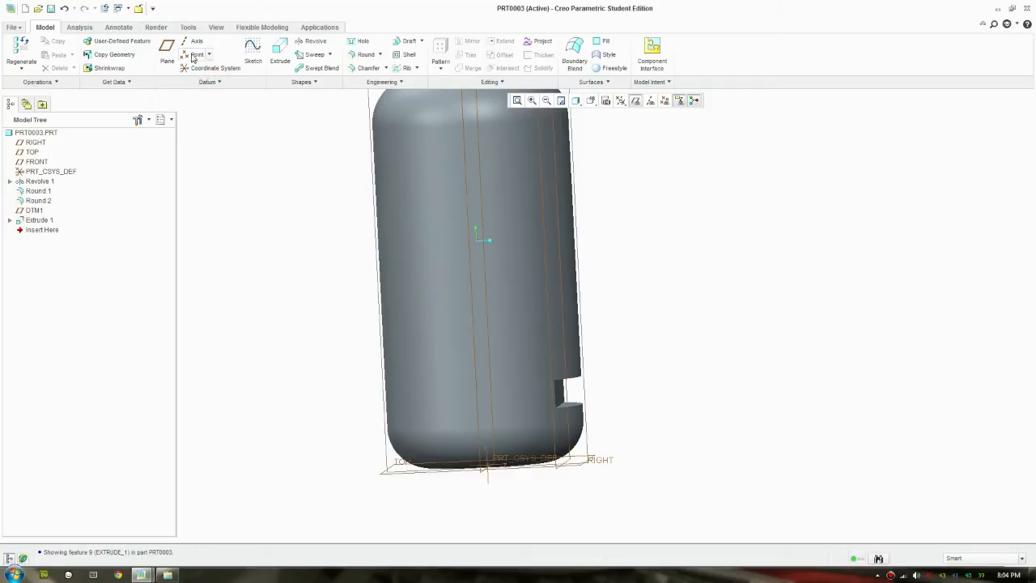
Place datum points on the notch edge, offset from the bottle surface
{"action": "left_click", "coordinate": [197, 55]}
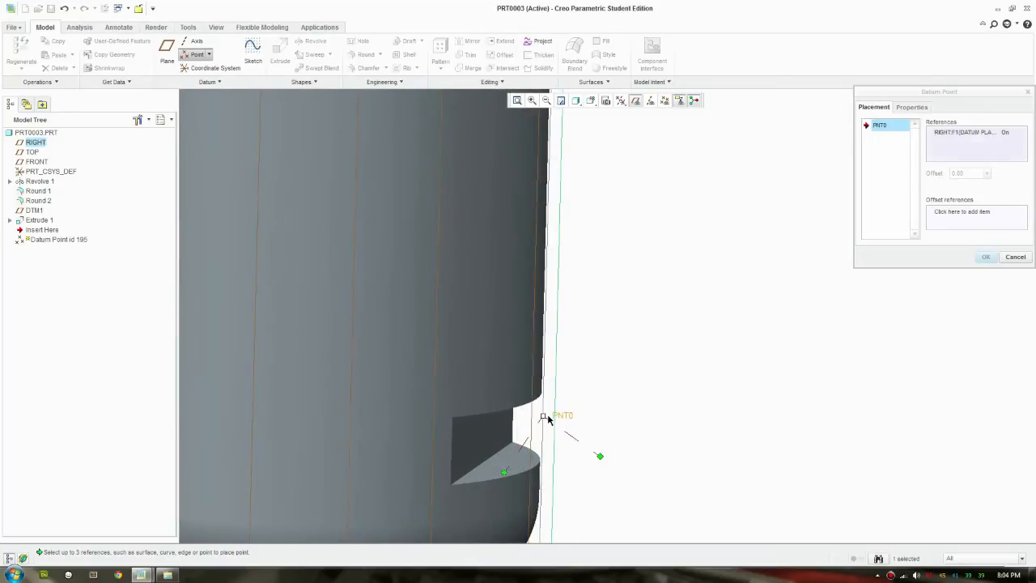
{"action": "left_click", "coordinate": [534, 399]}
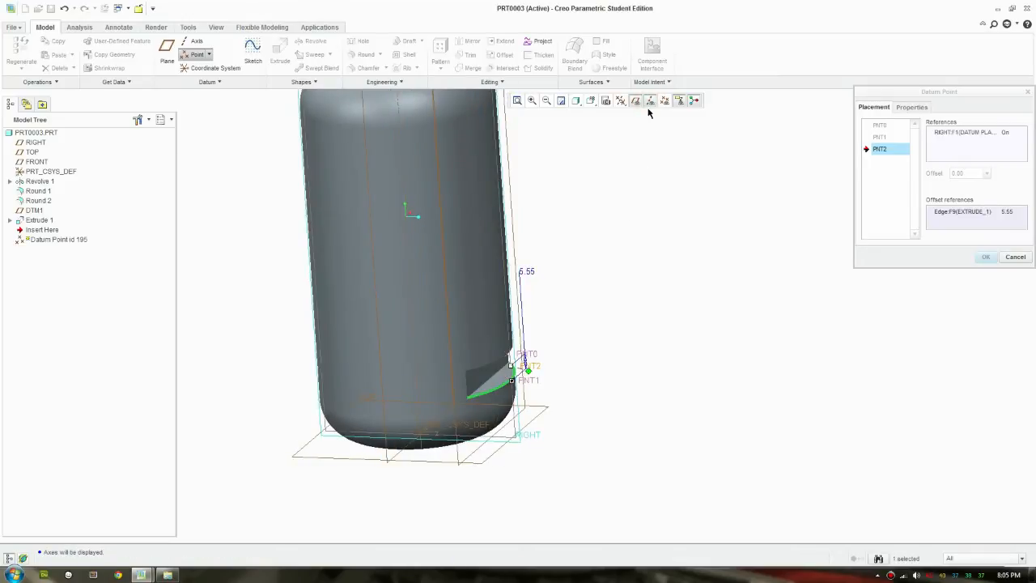
{"action": "left_click", "coordinate": [621, 101]}
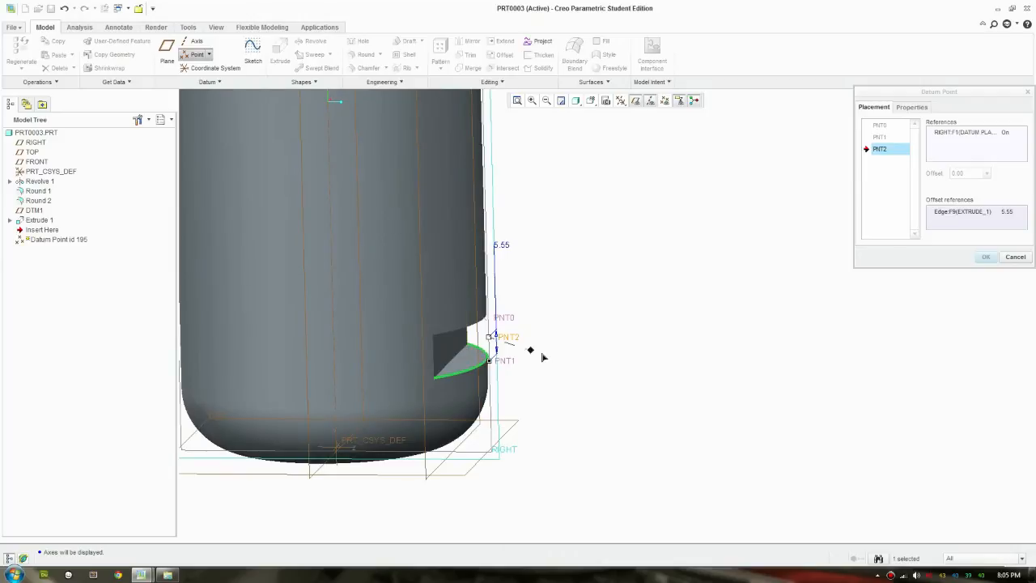
{"action": "mouse_move", "coordinate": [333, 356]}
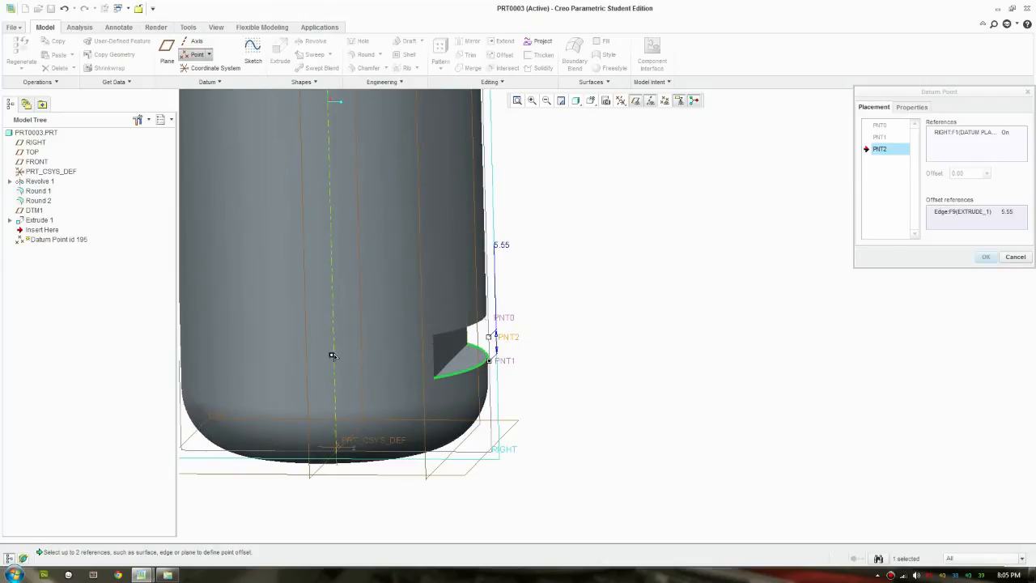
{"action": "left_click", "coordinate": [586, 331]}
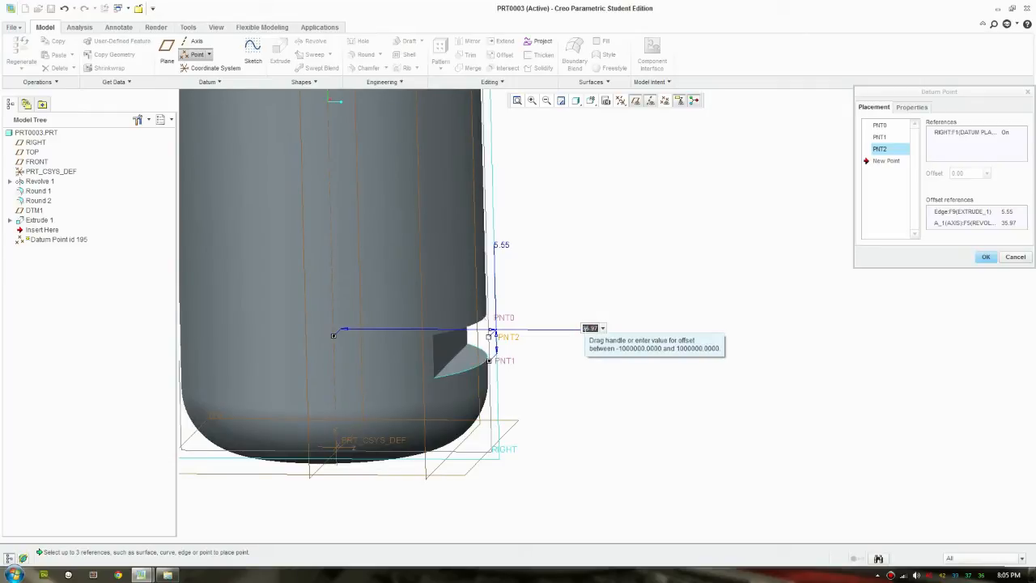
Check the points from the front view, confirm them and reopen the Datum options
{"action": "left_click", "coordinate": [592, 101]}
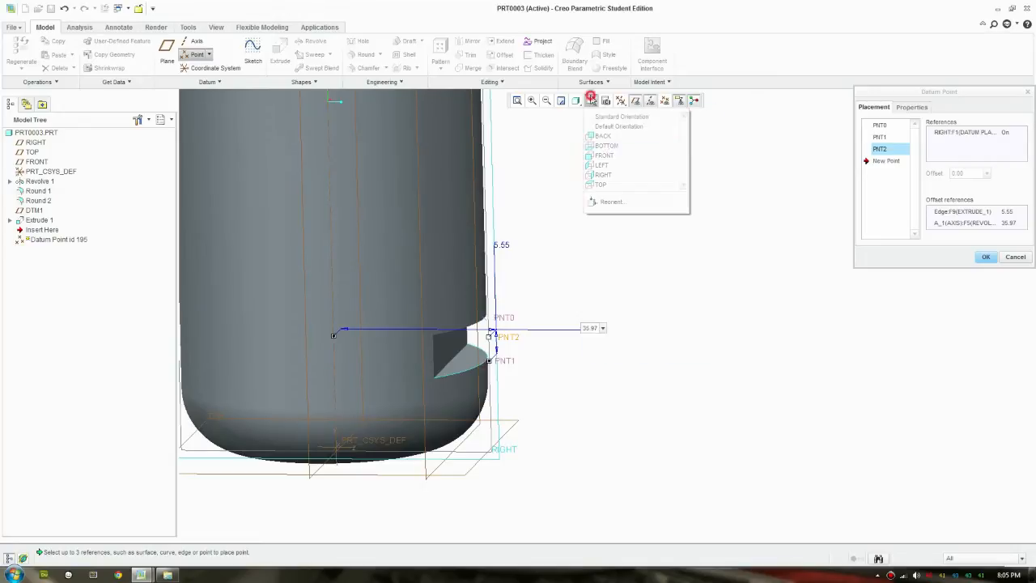
{"action": "left_click", "coordinate": [622, 116]}
{"action": "type", "text": "32"}
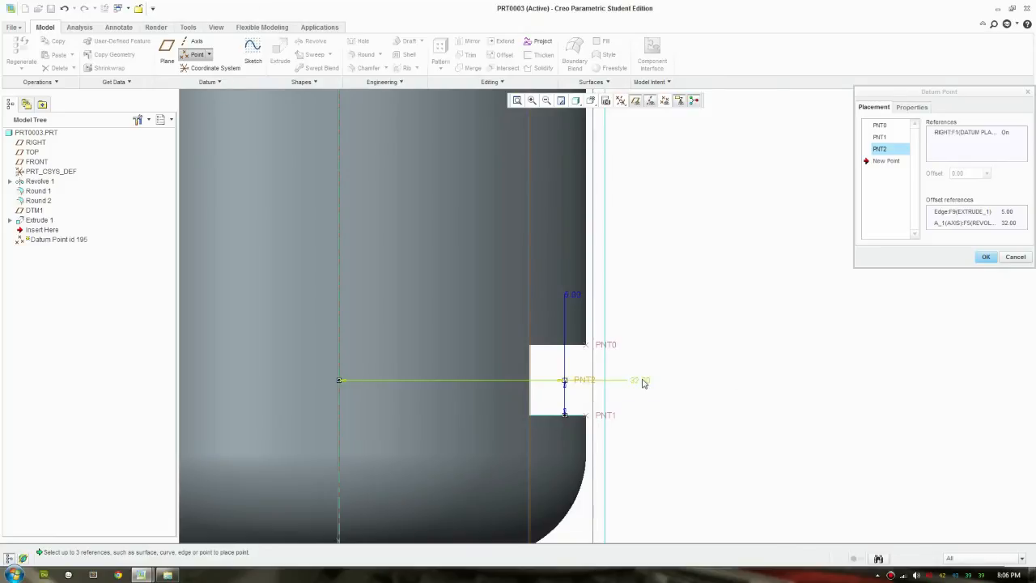
{"action": "left_click", "coordinate": [985, 255]}
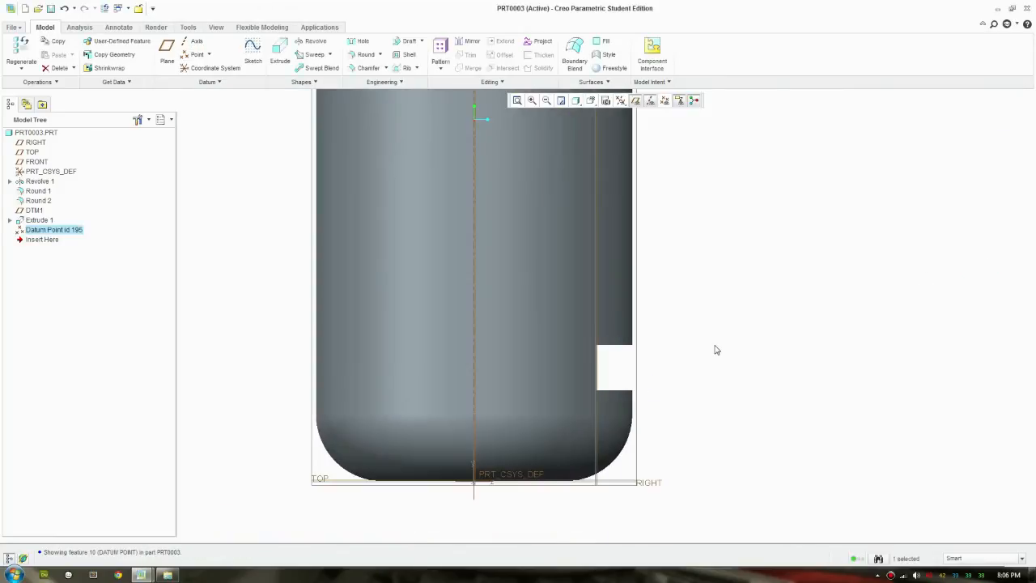
{"action": "left_click", "coordinate": [621, 100]}
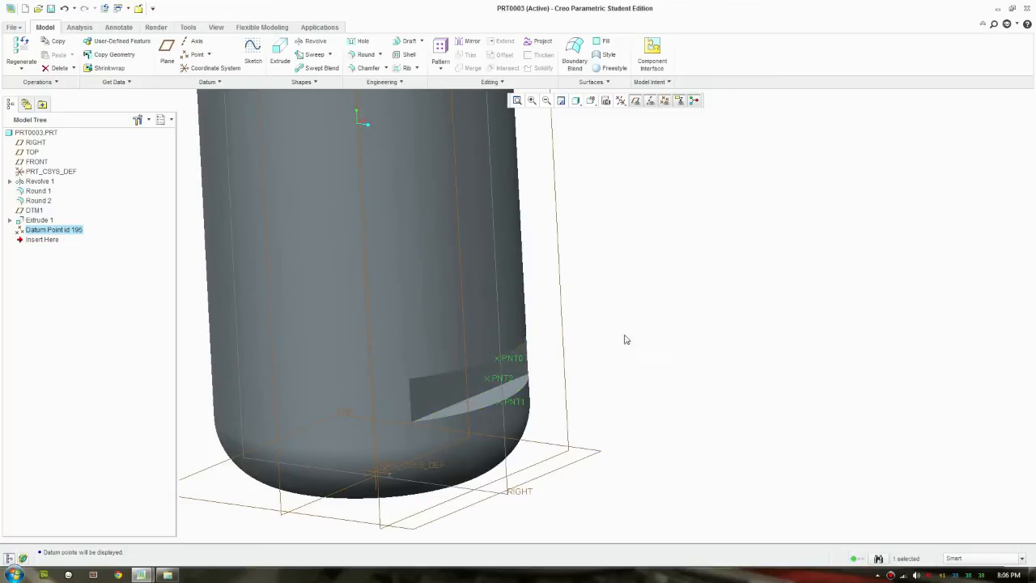
{"action": "left_click", "coordinate": [209, 80]}
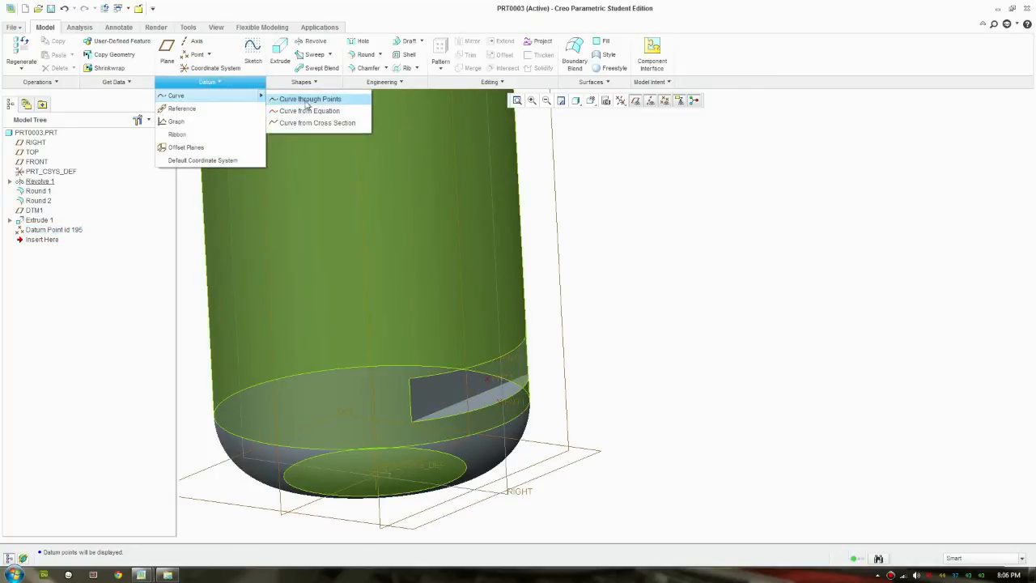
{"action": "mouse_move", "coordinate": [311, 99]}
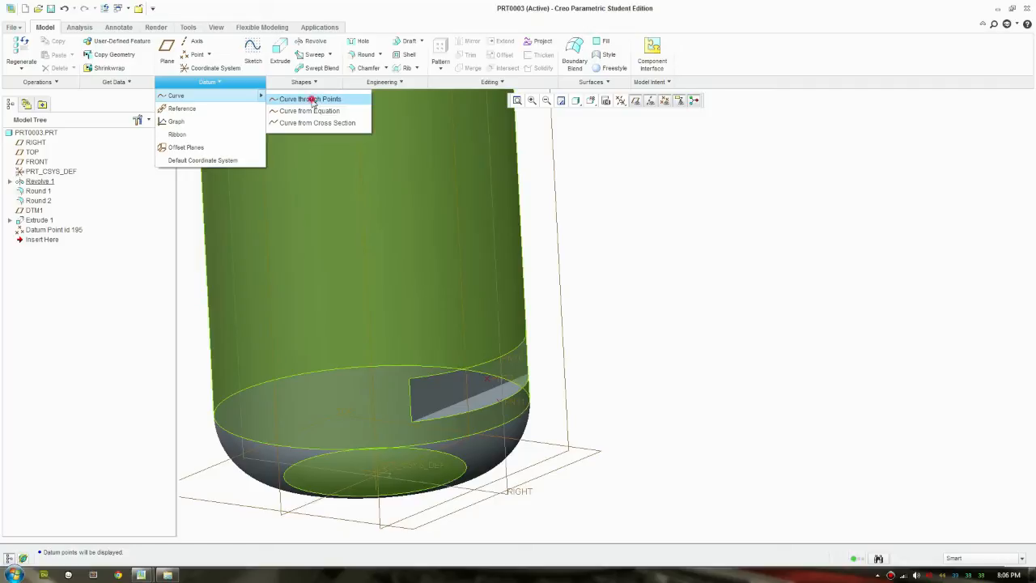
Create Curve 1 through the points, curvature-continuous with the bottle surface at its ends
{"action": "left_click", "coordinate": [311, 99]}
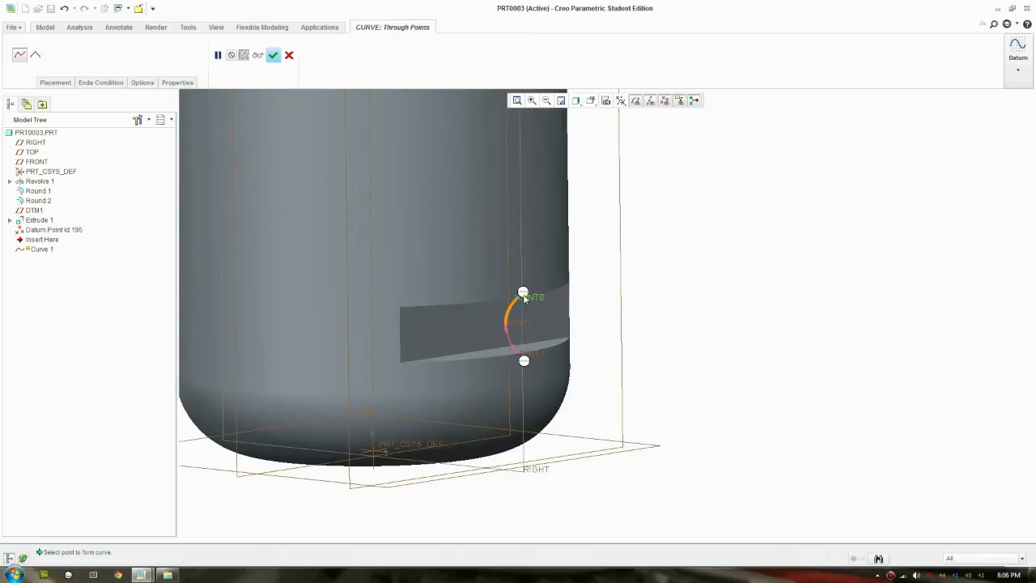
{"action": "right_click", "coordinate": [524, 292]}
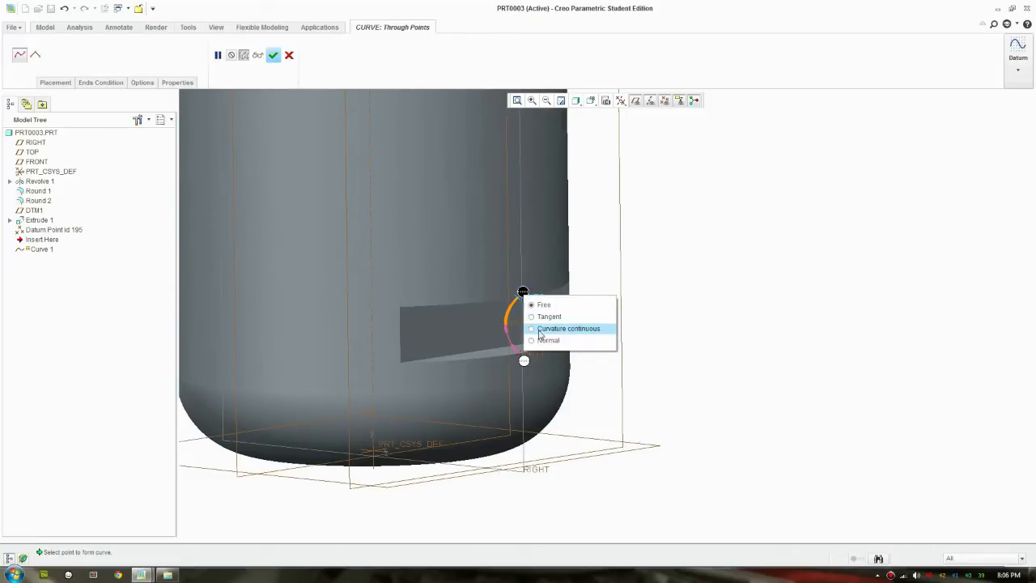
{"action": "left_click", "coordinate": [568, 327]}
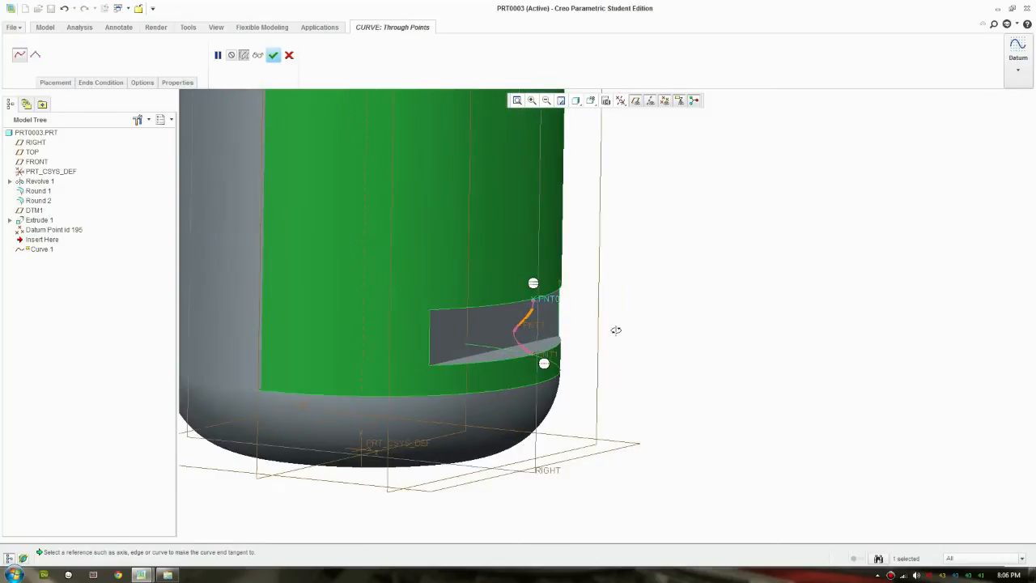
{"action": "left_click", "coordinate": [544, 362]}
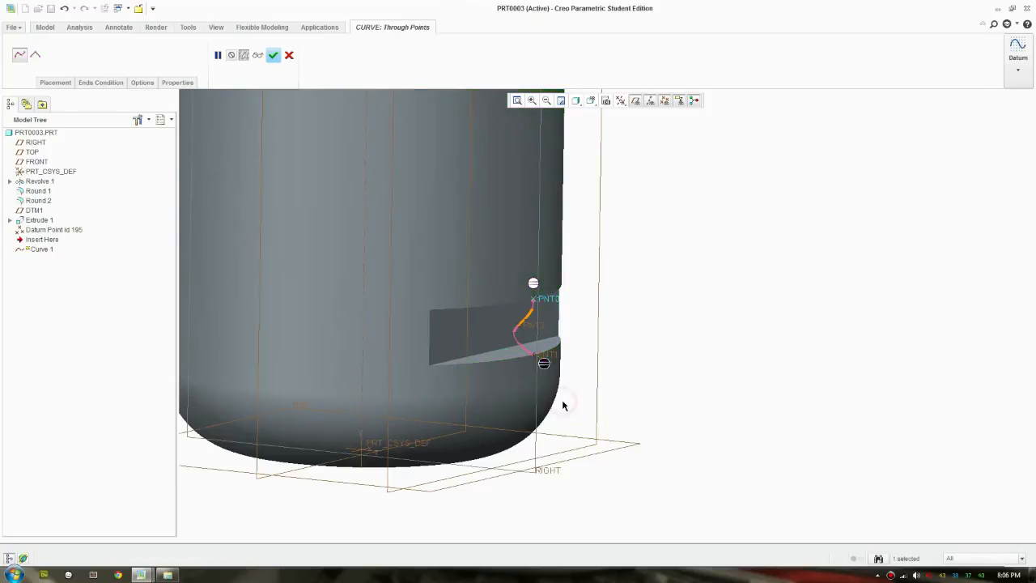
{"action": "left_click", "coordinate": [100, 81]}
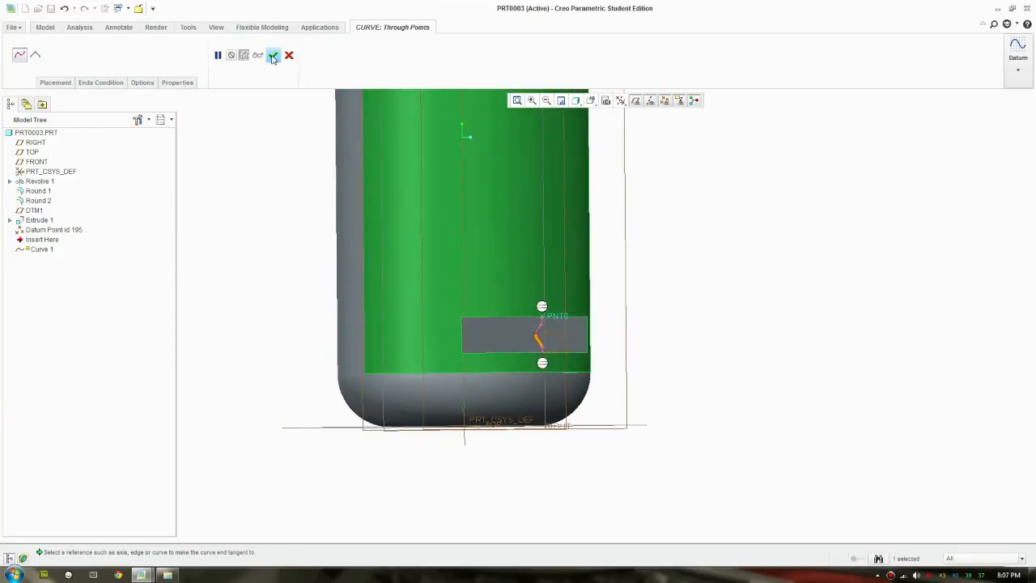
{"action": "left_click", "coordinate": [273, 55]}
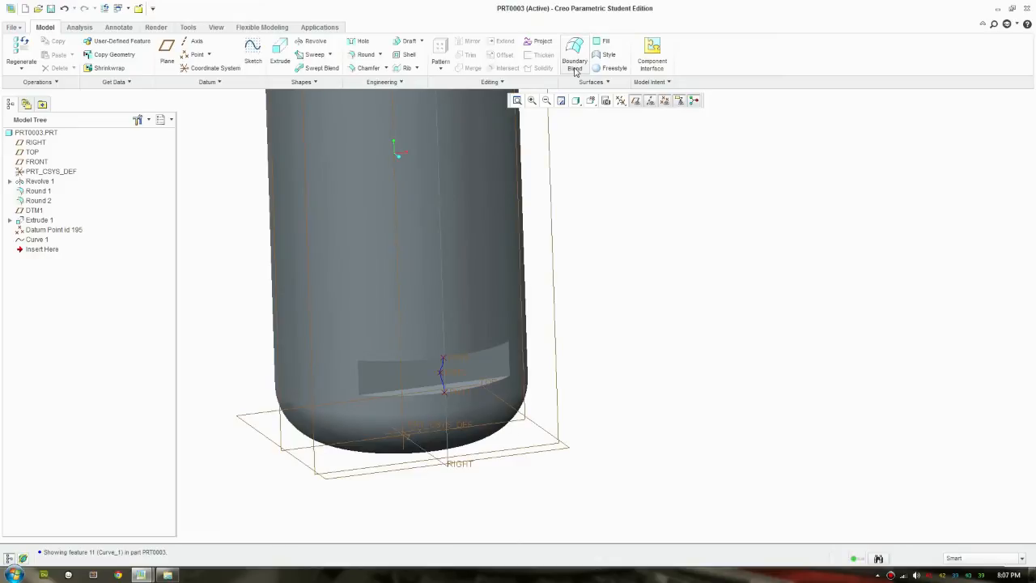
Build a Boundary Blend over the notch from its top/bottom edges plus side edges and Curve 1
{"action": "left_click", "coordinate": [574, 48]}
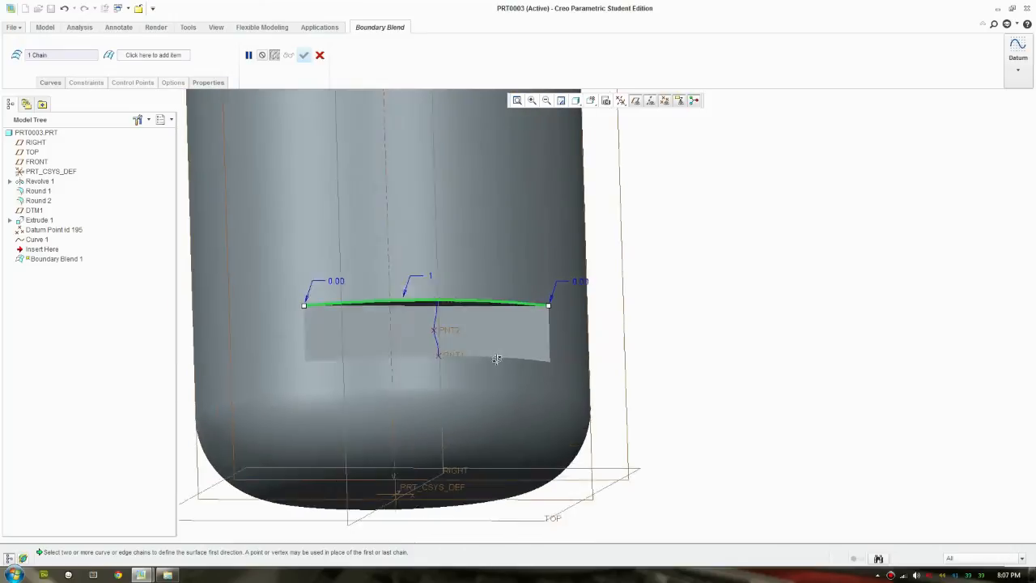
{"action": "left_click_drag", "start_coordinate": [496, 359], "coordinate": [521, 417]}
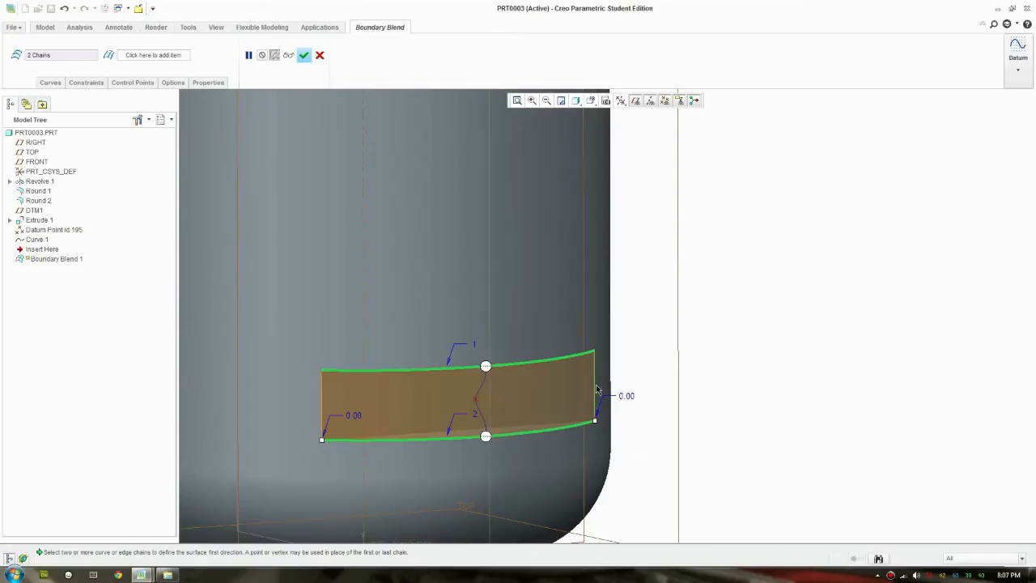
{"action": "right_click", "coordinate": [597, 390]}
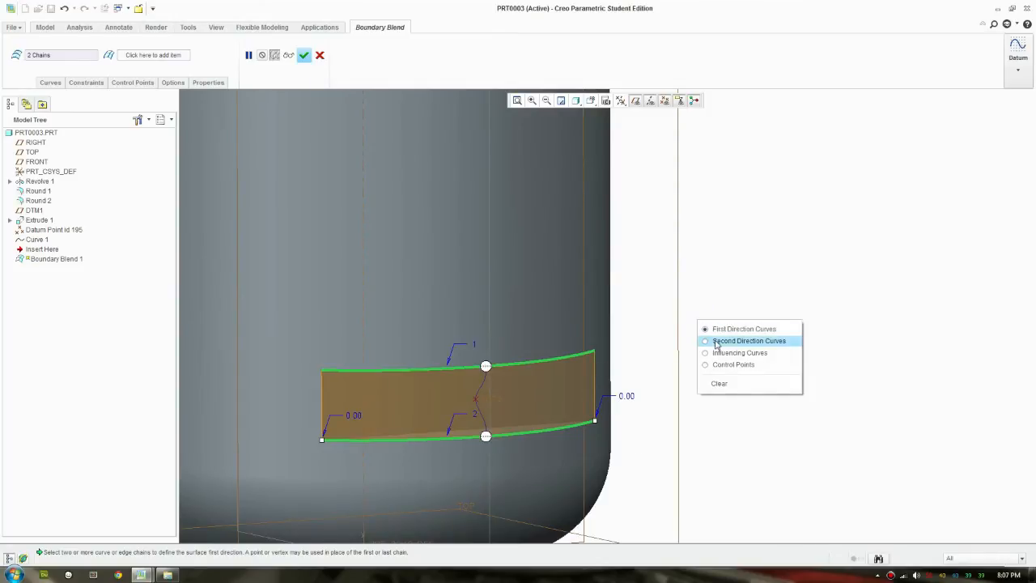
{"action": "left_click", "coordinate": [748, 340]}
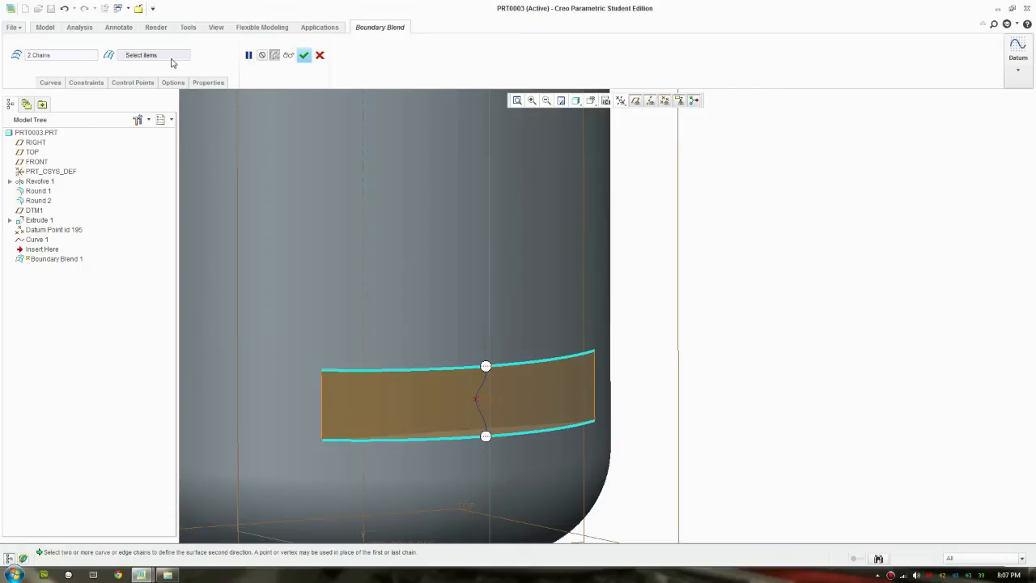
{"action": "mouse_move", "coordinate": [596, 383]}
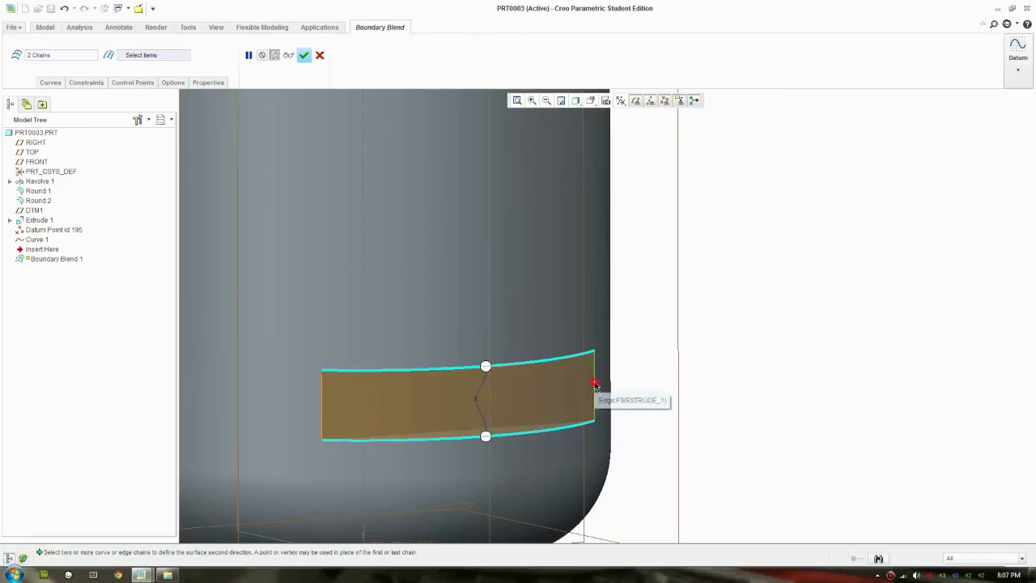
{"action": "left_click", "coordinate": [595, 384]}
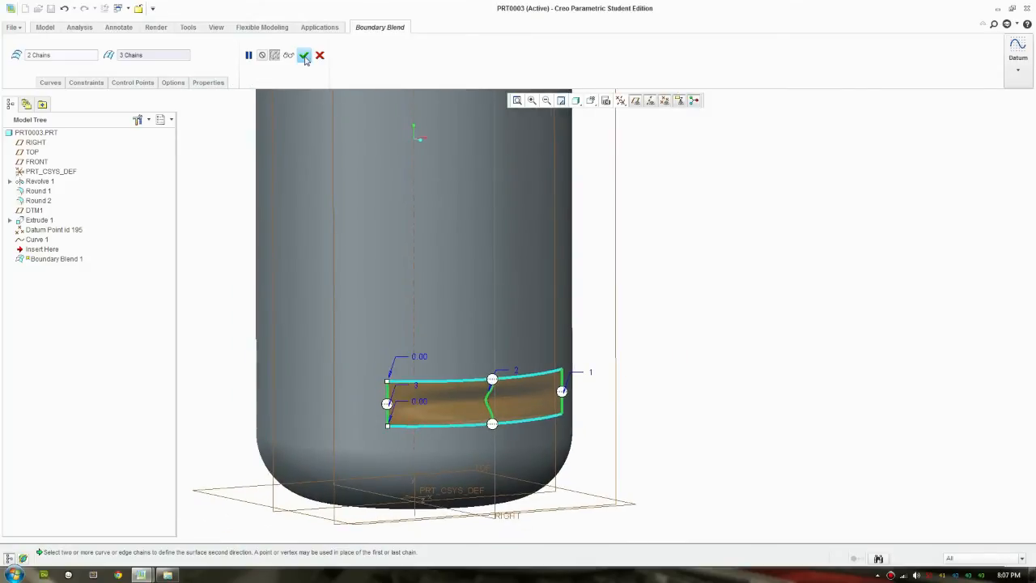
{"action": "left_click", "coordinate": [304, 55]}
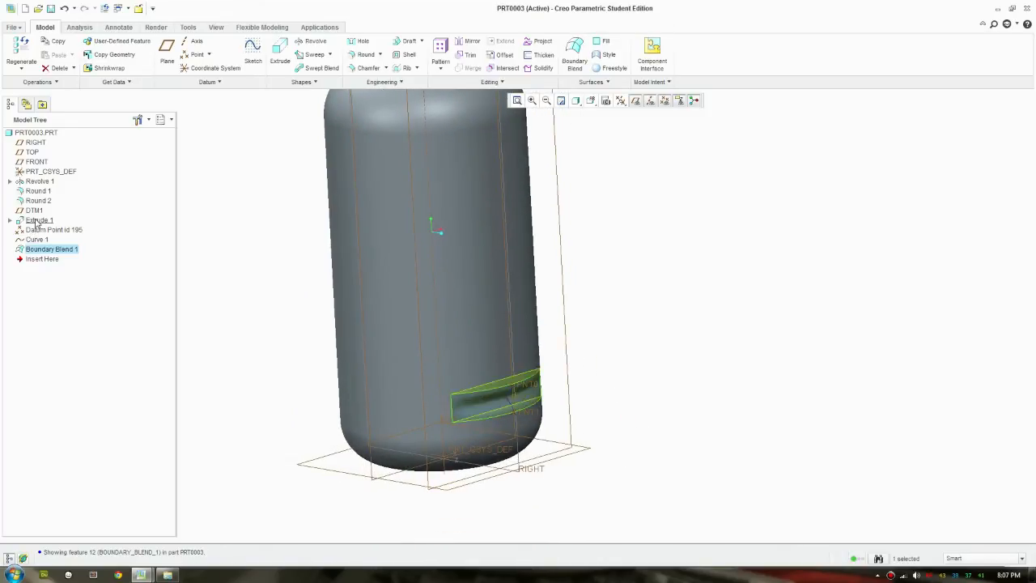
Group the groove features and pattern the group by Direction into stacked grip grooves
{"action": "right_click", "coordinate": [55, 230]}
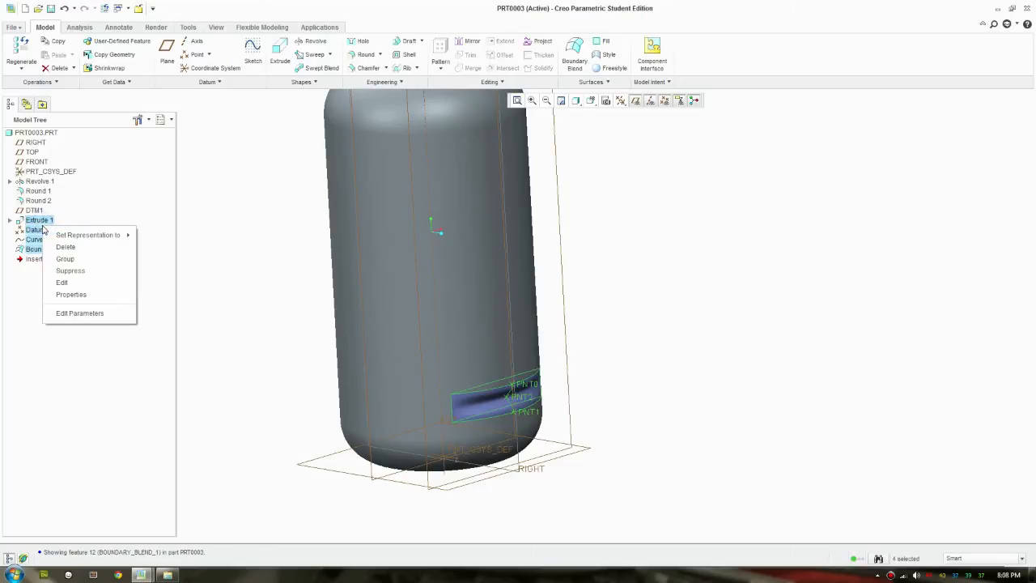
{"action": "mouse_move", "coordinate": [88, 235]}
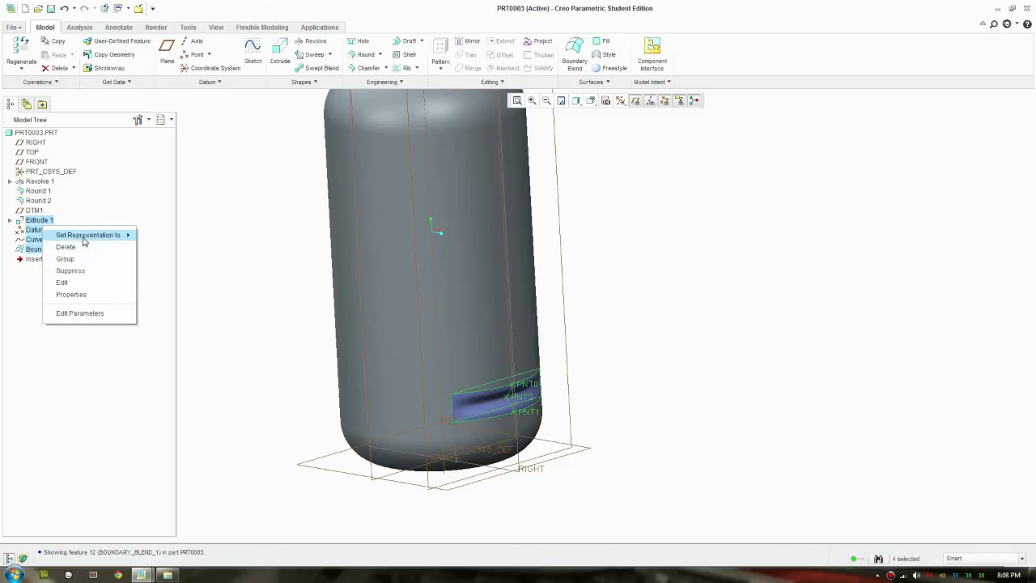
{"action": "mouse_move", "coordinate": [84, 258]}
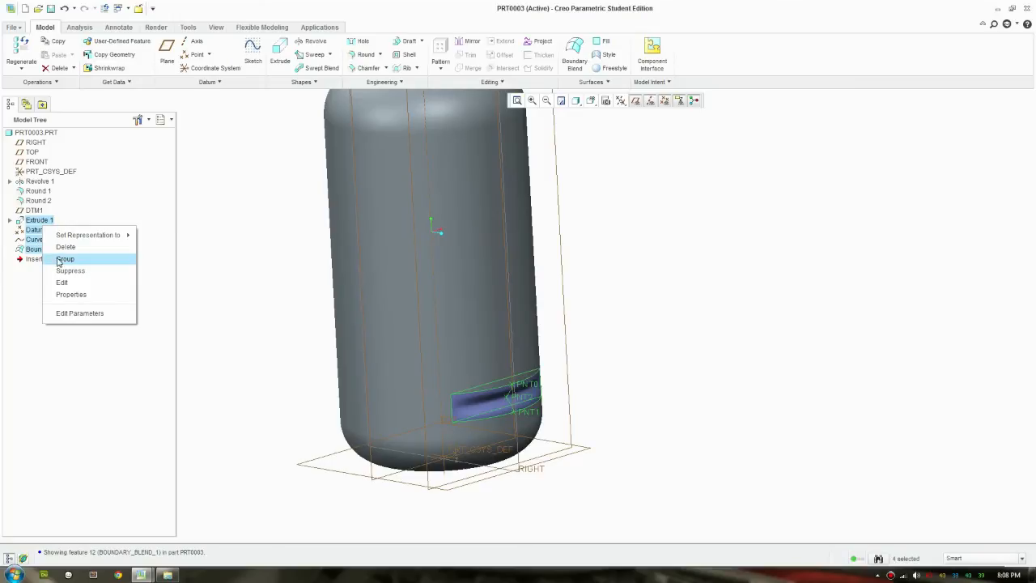
{"action": "left_click", "coordinate": [65, 259]}
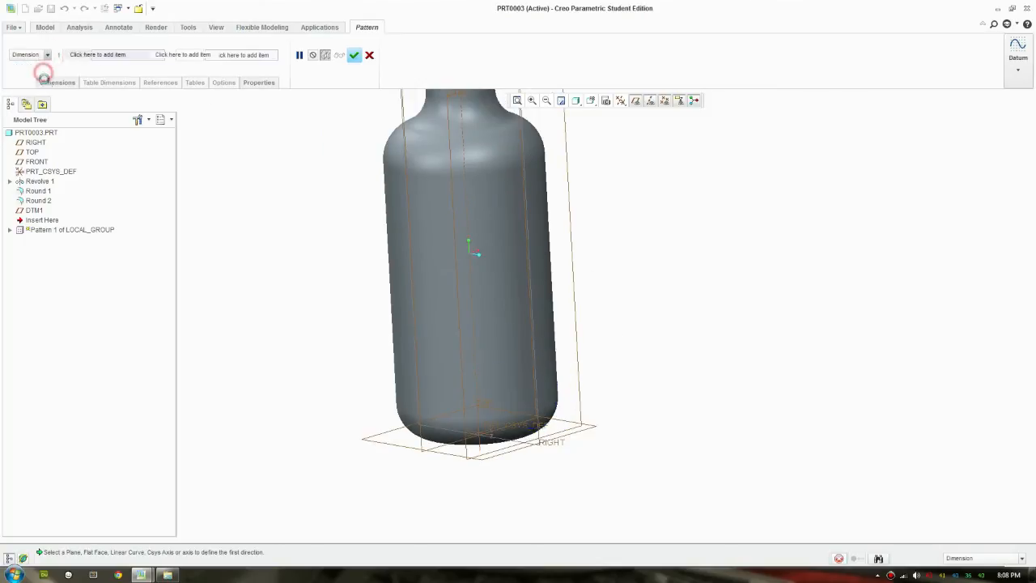
{"action": "left_click", "coordinate": [33, 152]}
{"action": "type", "text": "15"}
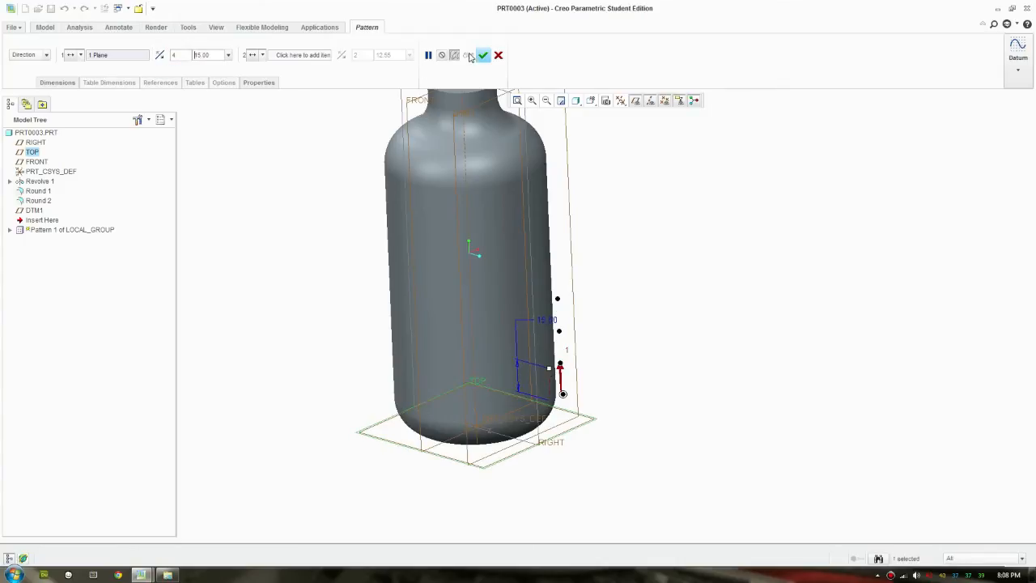
{"action": "left_click", "coordinate": [482, 55]}
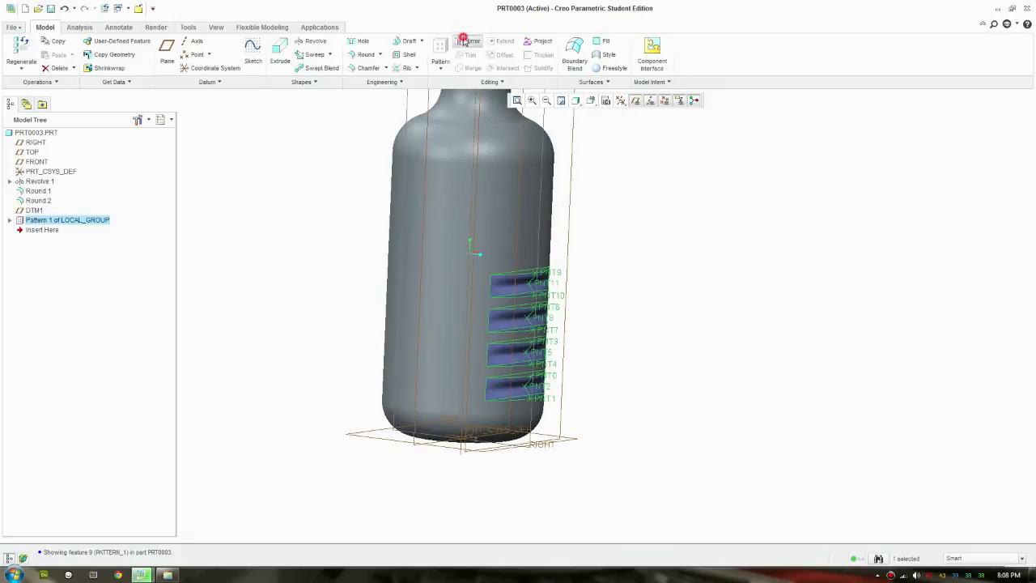
Mirror the patterned grip grooves across the FRONT datum plane onto the opposite side of the bottle
{"action": "left_click", "coordinate": [468, 42]}
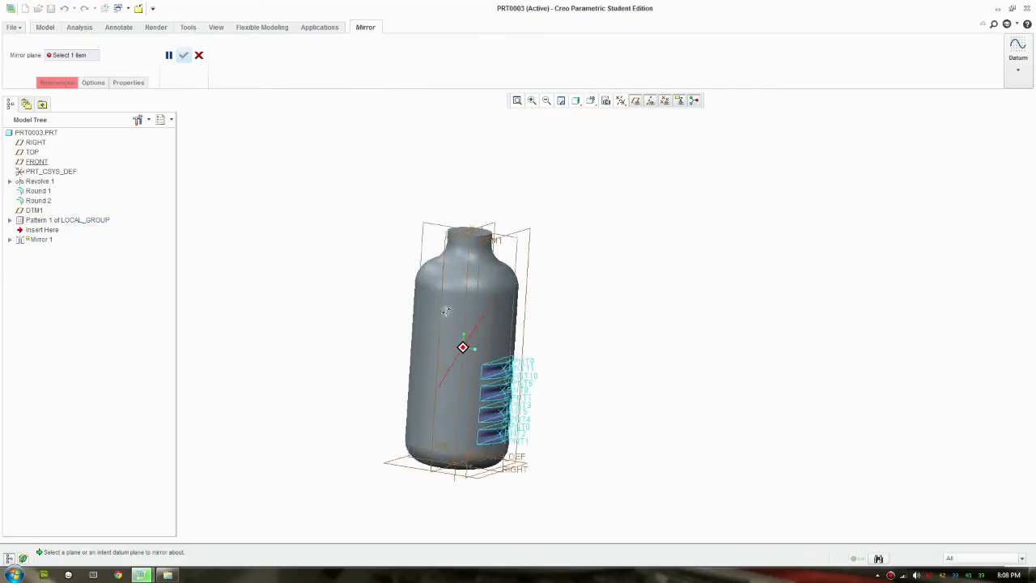
{"action": "left_click", "coordinate": [35, 162]}
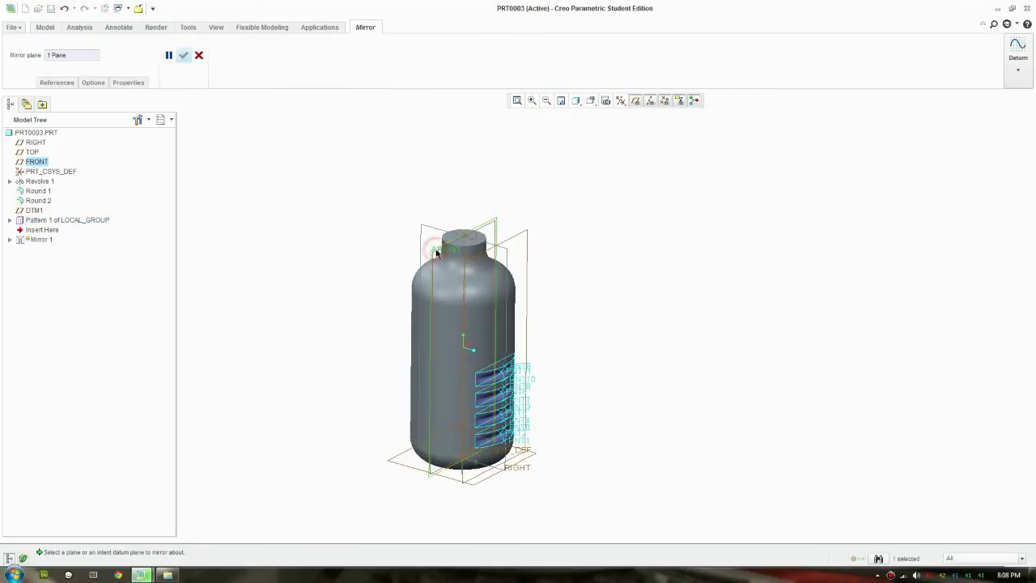
{"action": "left_click", "coordinate": [184, 55]}
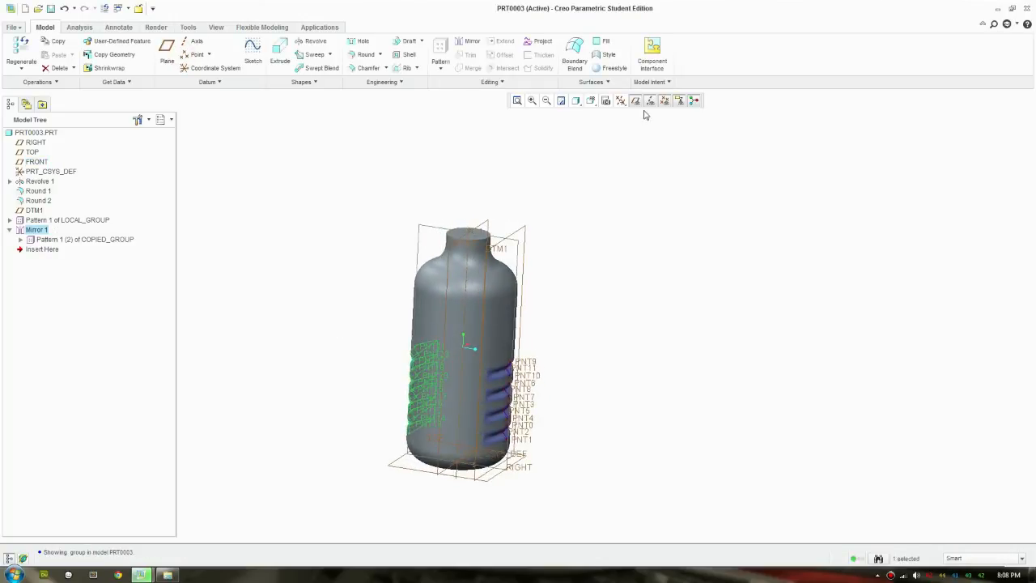
Hide the datum planes and check the mirrored grooves on the rotated bottle
{"action": "left_click", "coordinate": [621, 100]}
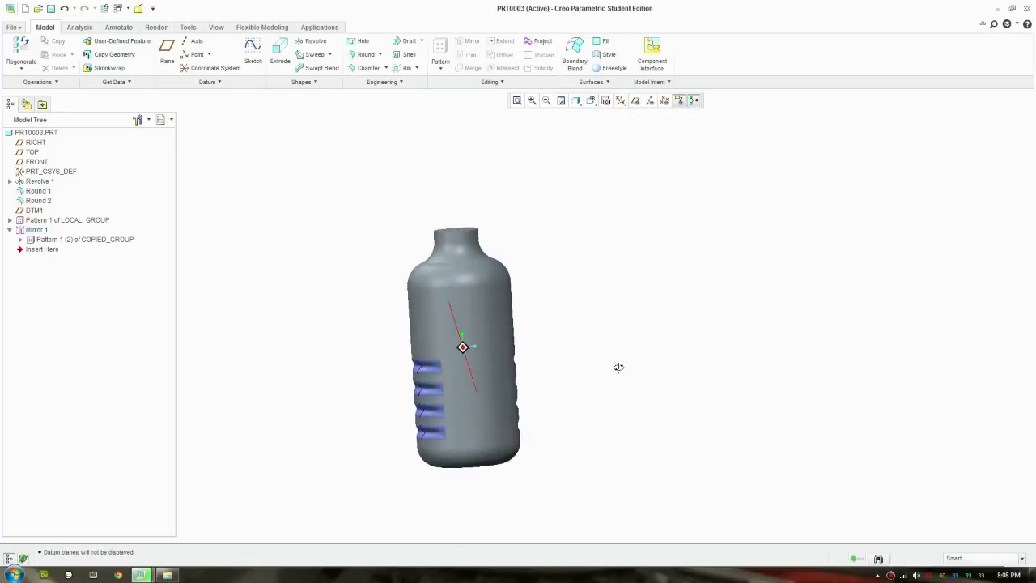
{"action": "left_click_drag", "start_coordinate": [463, 346], "coordinate": [473, 343]}
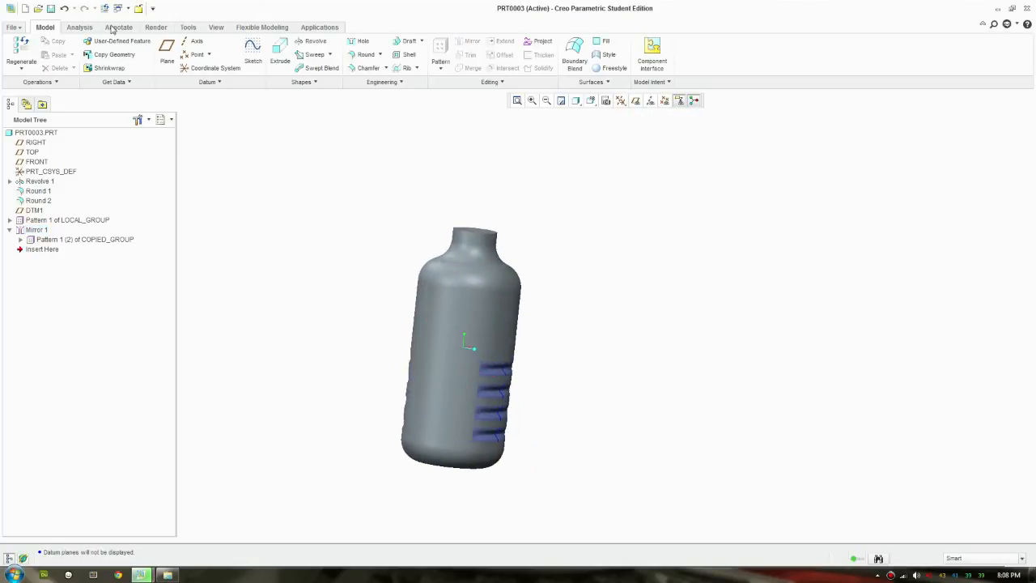
{"action": "left_click", "coordinate": [49, 48]}
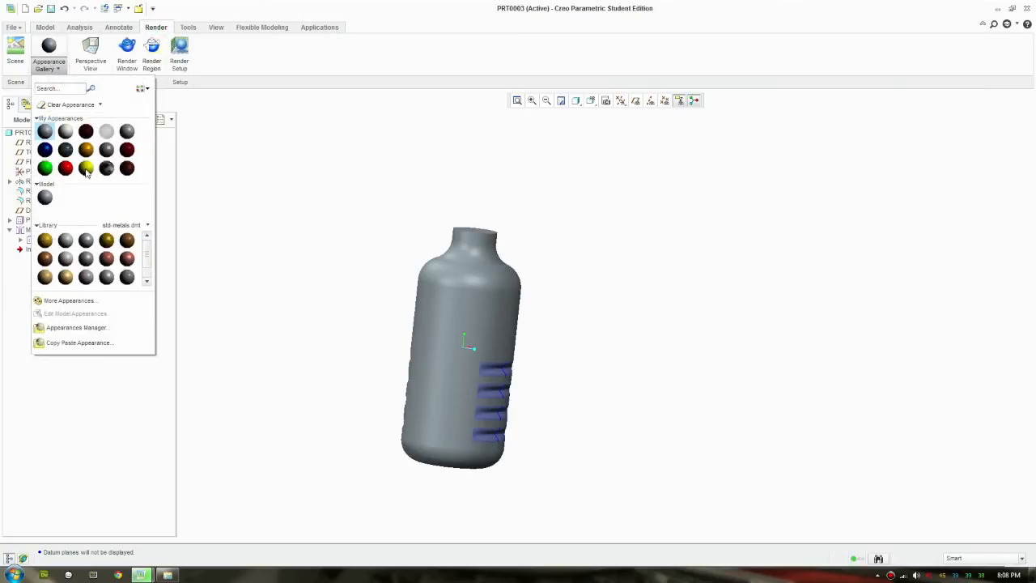
Apply a green appearance from the gallery to the whole bottle part, grooves included
{"action": "left_click", "coordinate": [86, 167]}
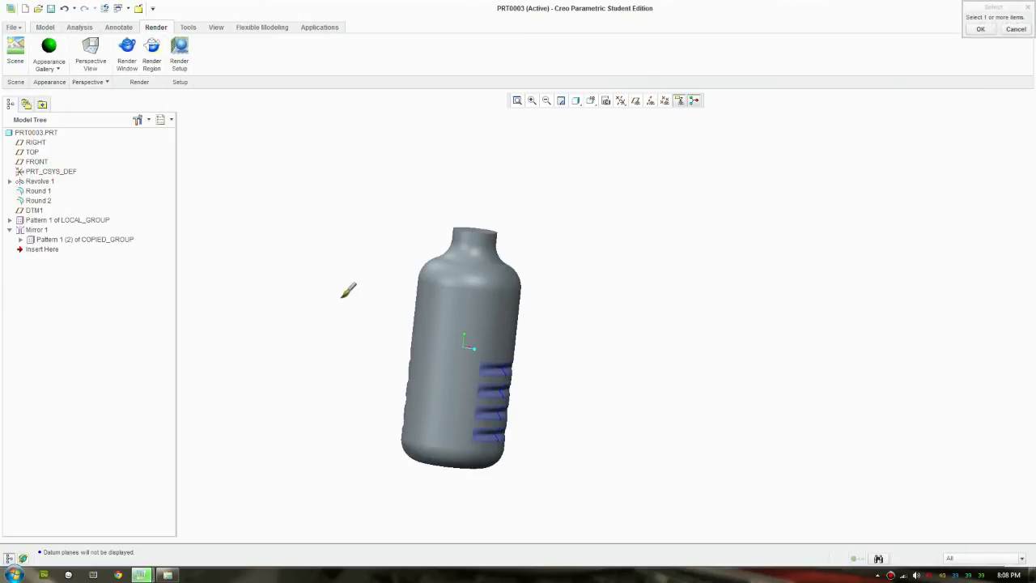
{"action": "left_click", "coordinate": [36, 133]}
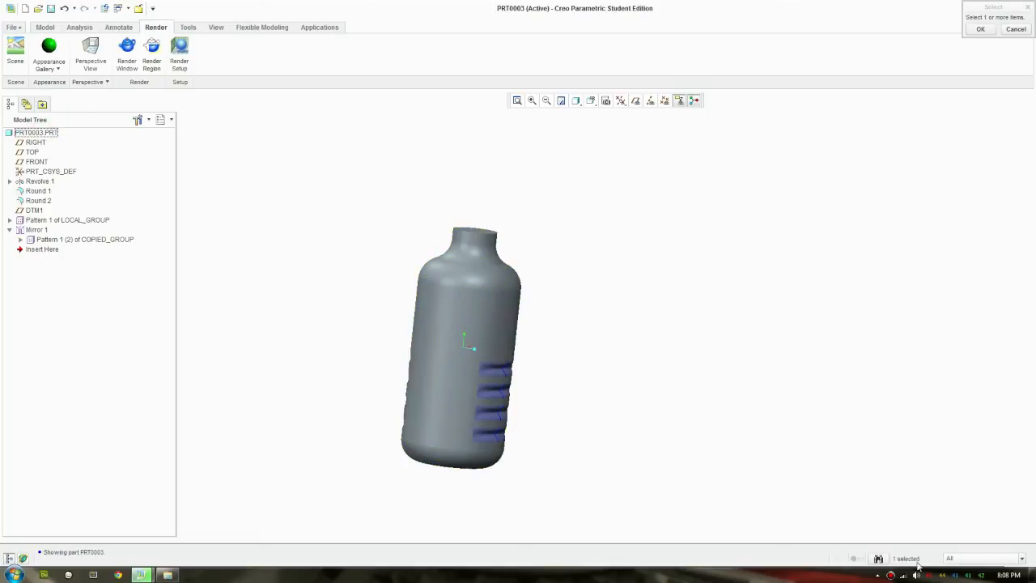
{"action": "left_click", "coordinate": [461, 348]}
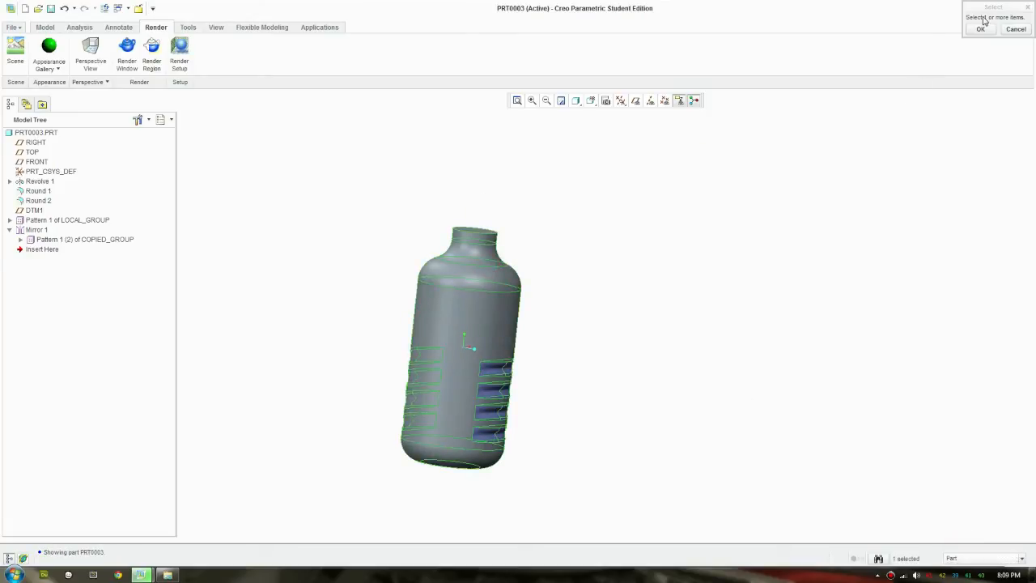
{"action": "left_click", "coordinate": [981, 29]}
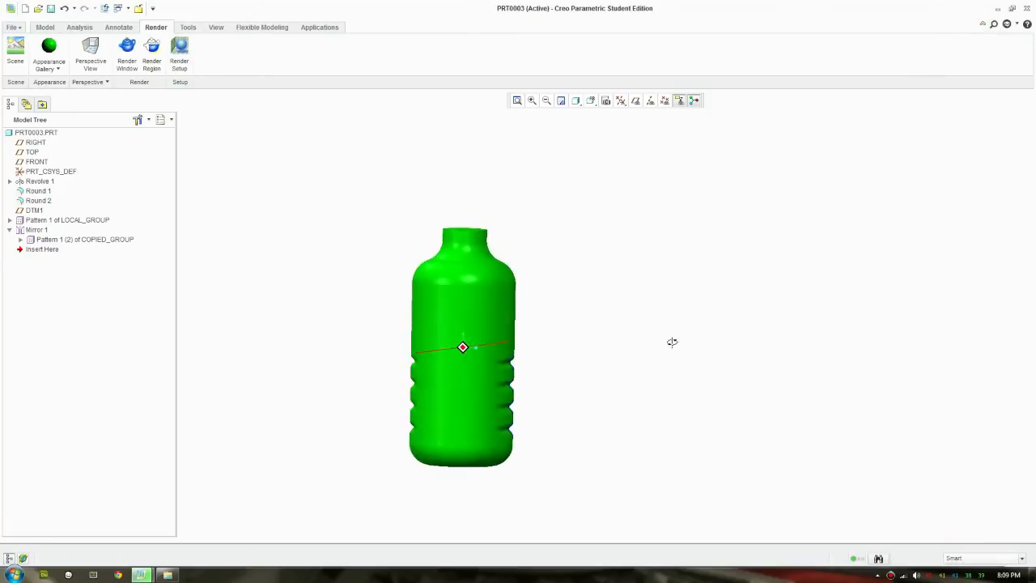
{"action": "left_click", "coordinate": [48, 55]}
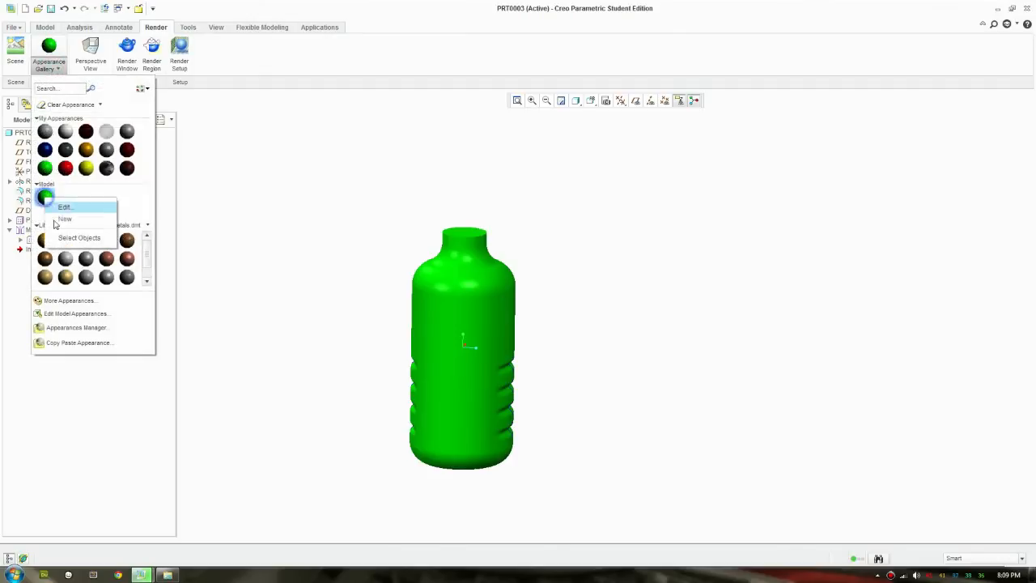
Edit the bottle's appearance to a lighter lime-green shade in the Color Editor
{"action": "left_click", "coordinate": [65, 208]}
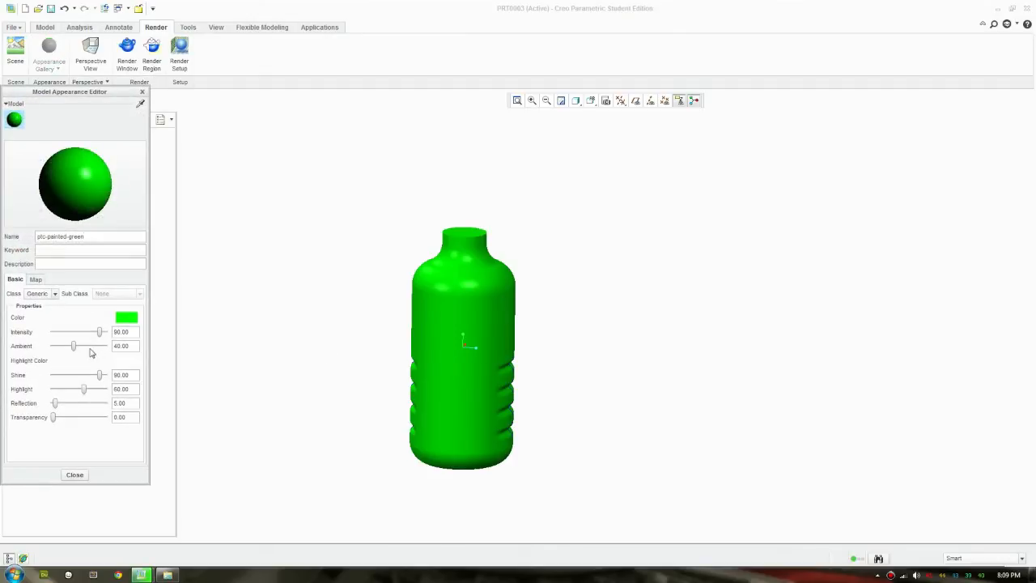
{"action": "left_click_drag", "start_coordinate": [73, 346], "coordinate": [84, 346]}
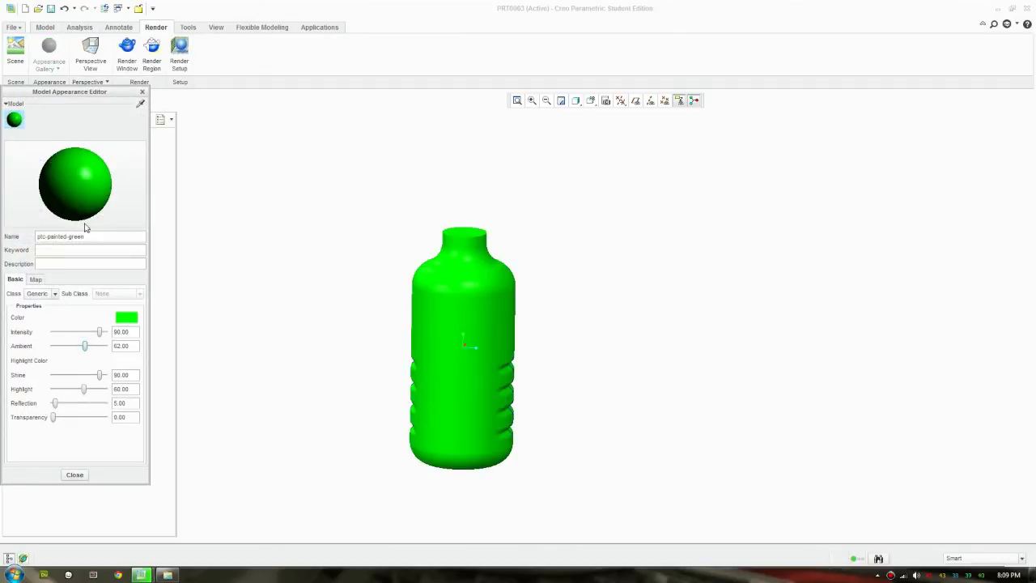
{"action": "left_click", "coordinate": [126, 316]}
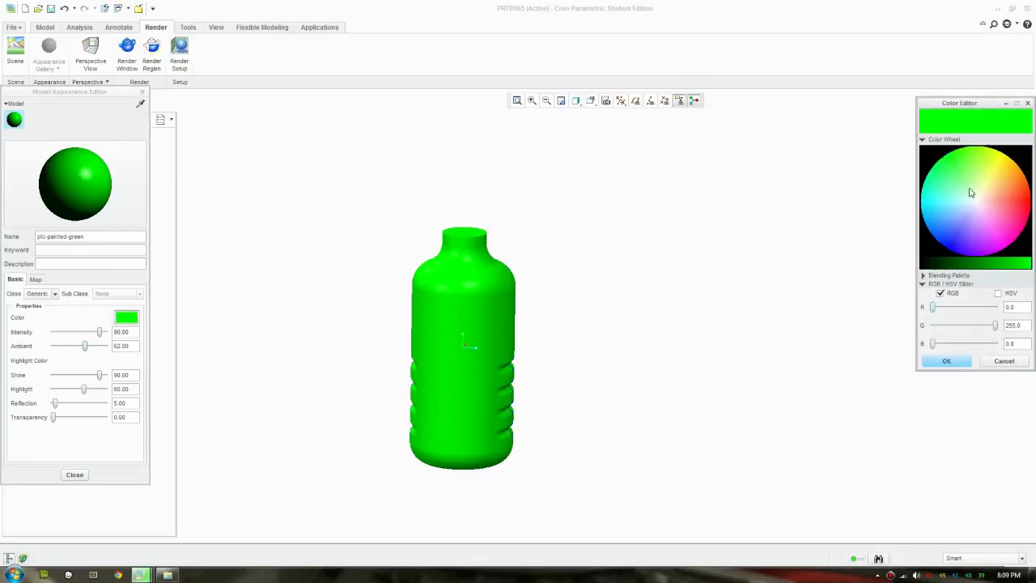
{"action": "left_click", "coordinate": [974, 160]}
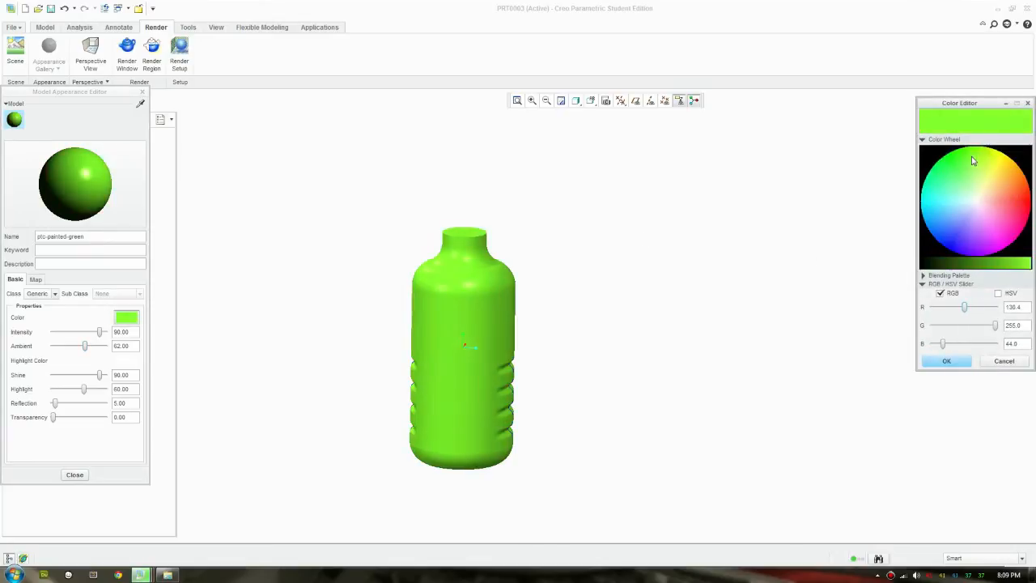
{"action": "left_click", "coordinate": [945, 359]}
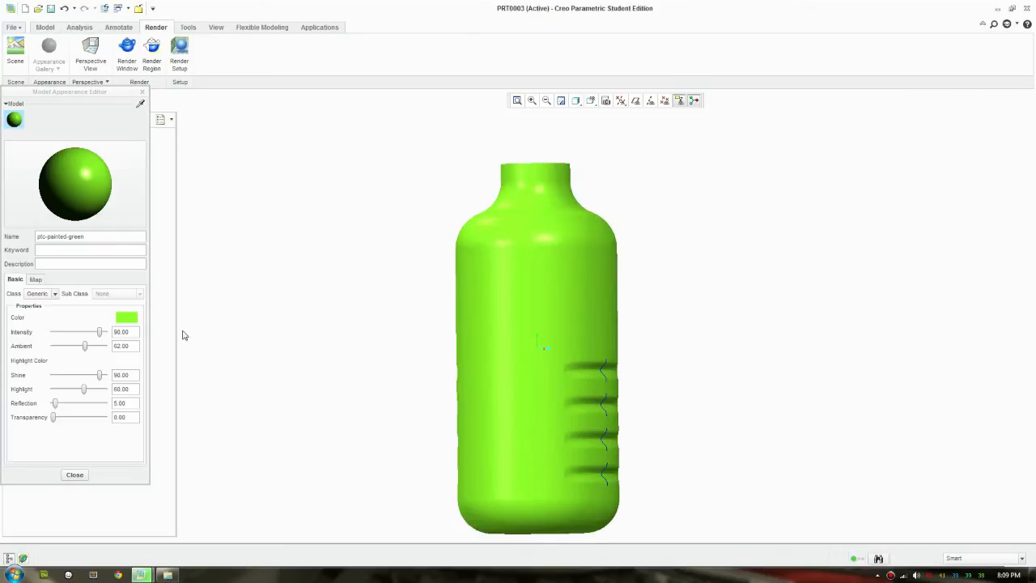
Fine-tune the ambient brightness of the lime appearance and view the other side of the bottle
{"action": "left_click_drag", "start_coordinate": [85, 346], "coordinate": [94, 346]}
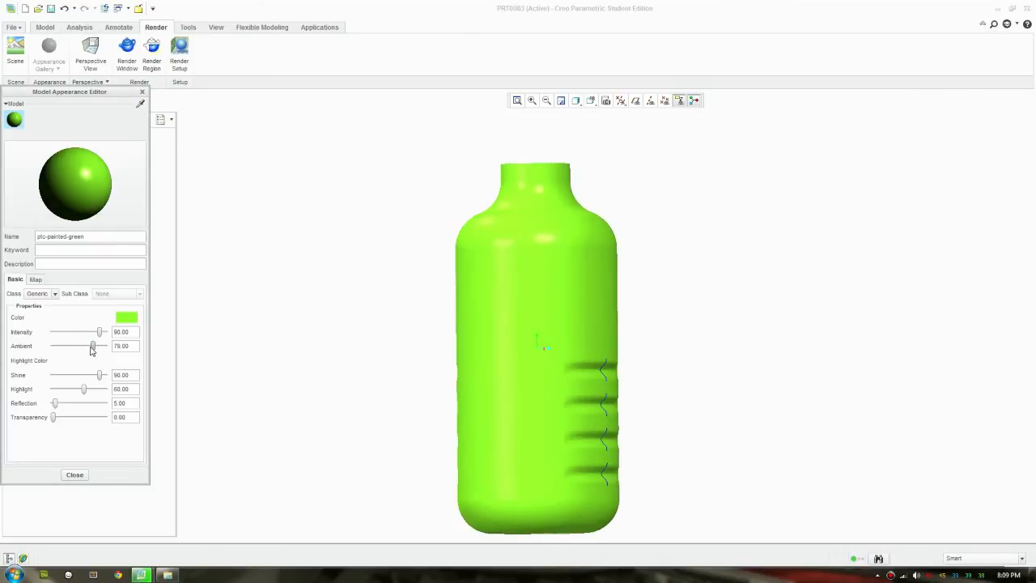
{"action": "left_click_drag", "start_coordinate": [91, 347], "coordinate": [80, 346]}
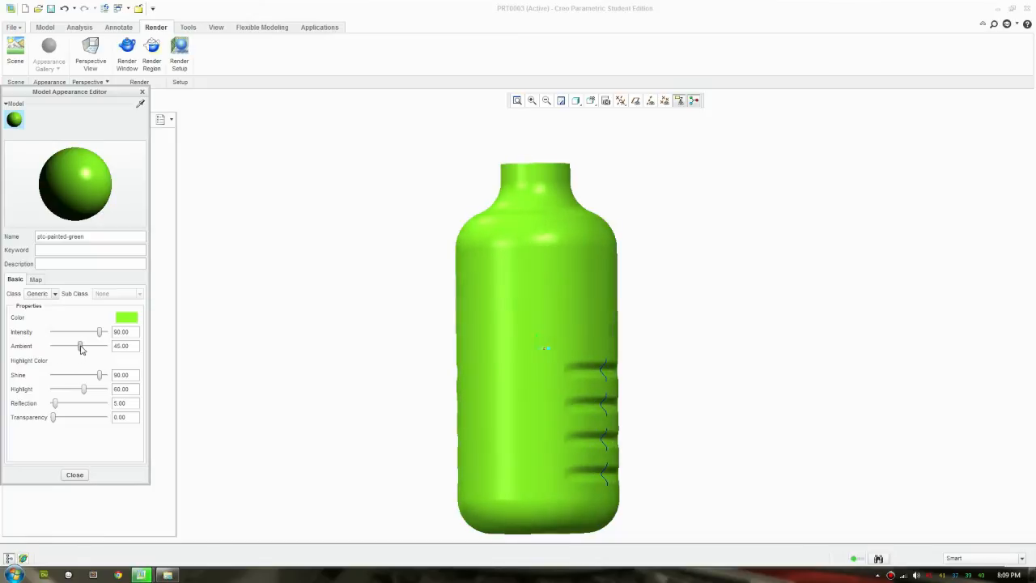
{"action": "left_click_drag", "start_coordinate": [81, 347], "coordinate": [81, 347]}
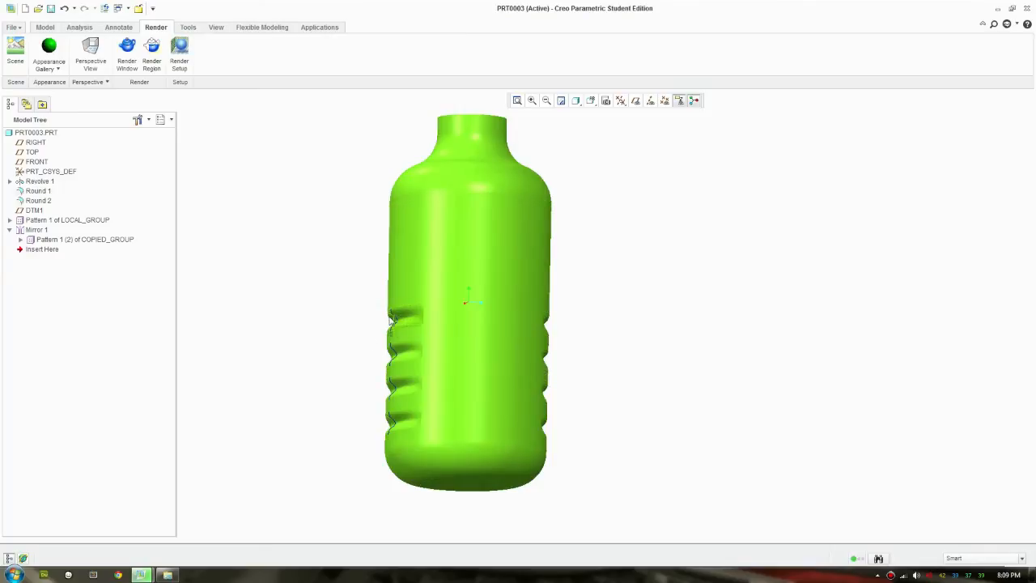
{"action": "left_click", "coordinate": [392, 354]}
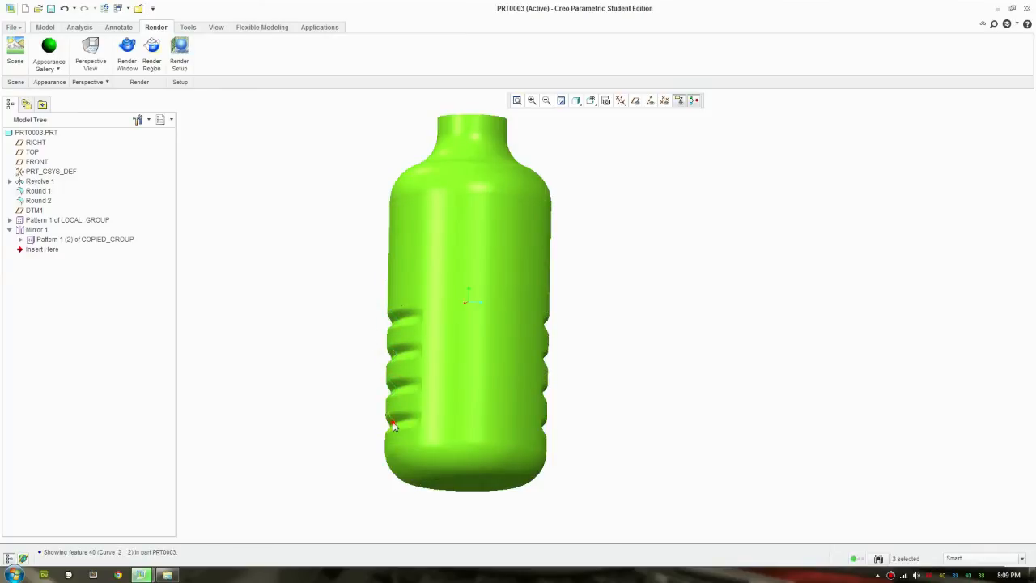
{"action": "right_click", "coordinate": [391, 427]}
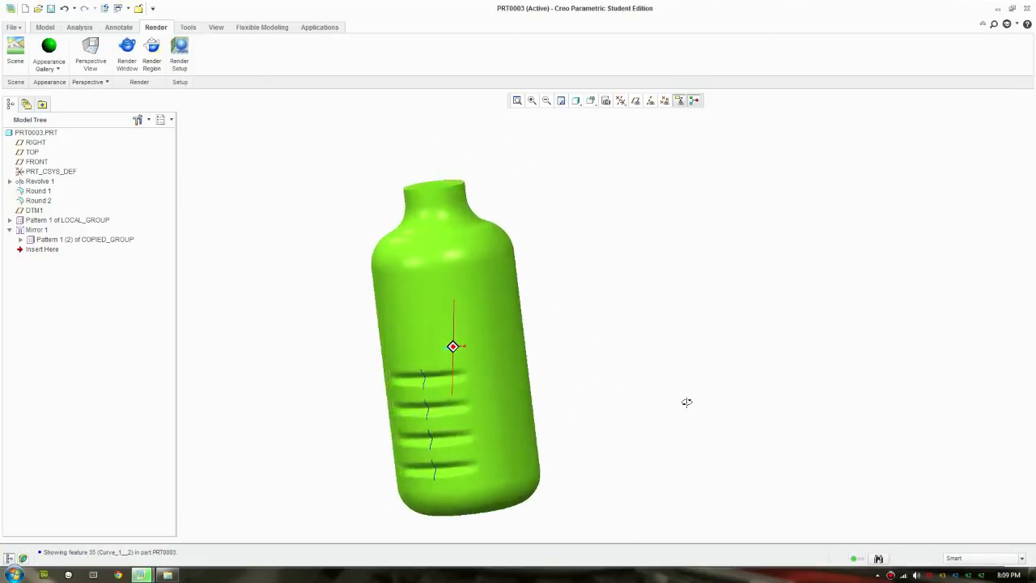
{"action": "left_click_drag", "start_coordinate": [686, 401], "coordinate": [514, 402]}
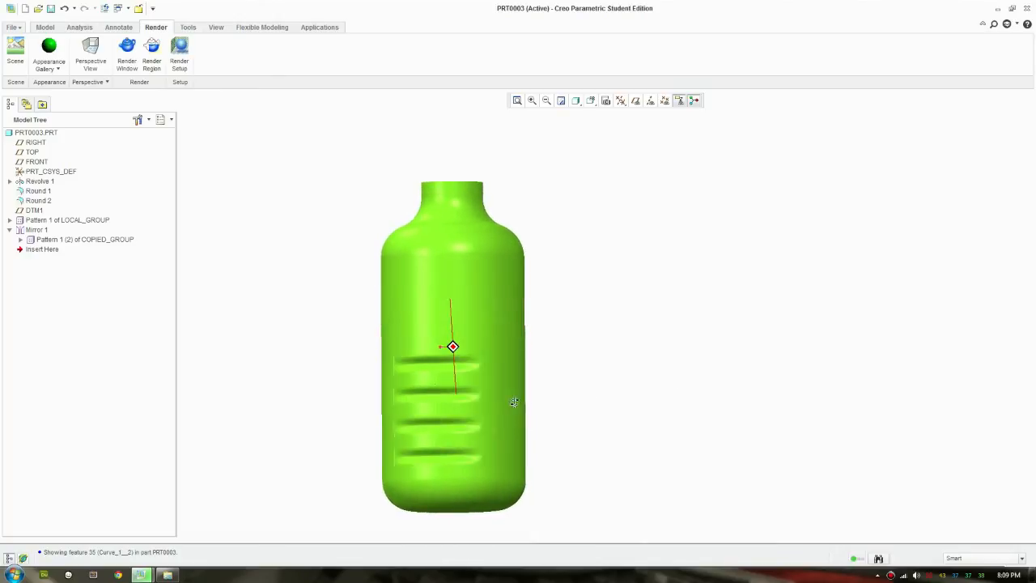